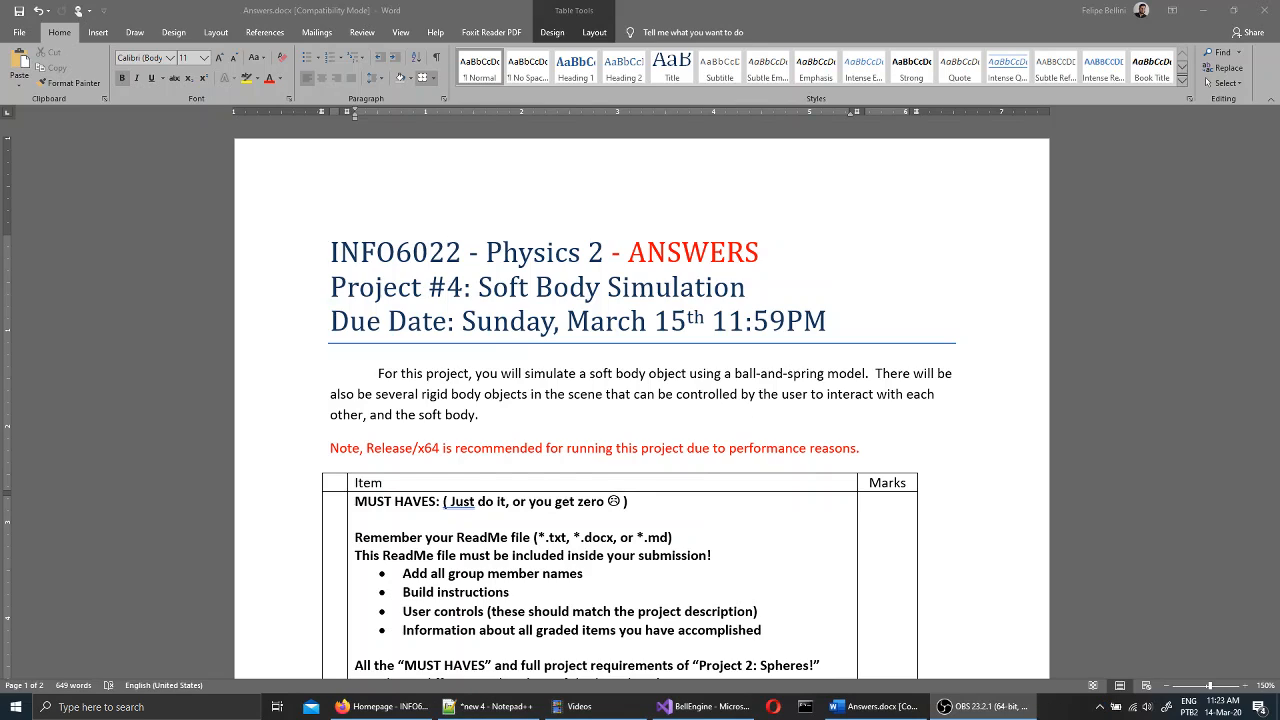
pyautogui.moveTo(527, 386)
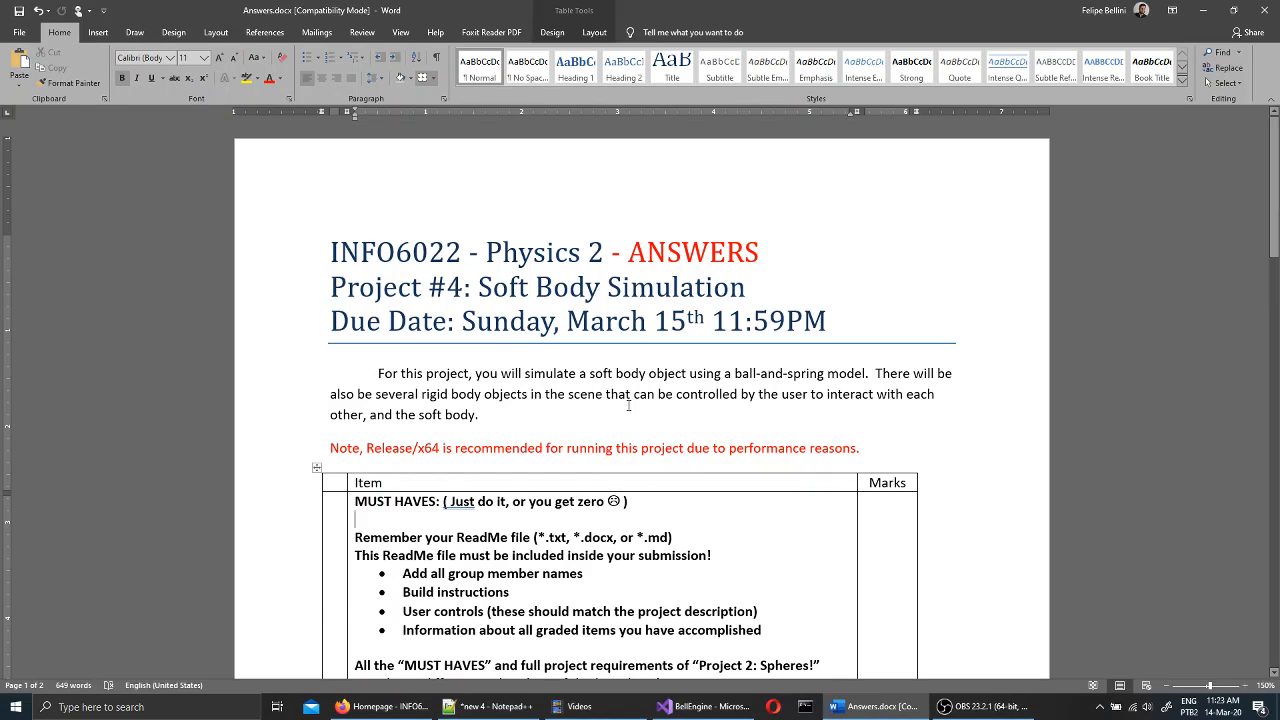
# Expand BellEngine.Physics.Custom and its src folder to list Wind.cpp and Softbody.cpp.
pyautogui.scroll(-3)
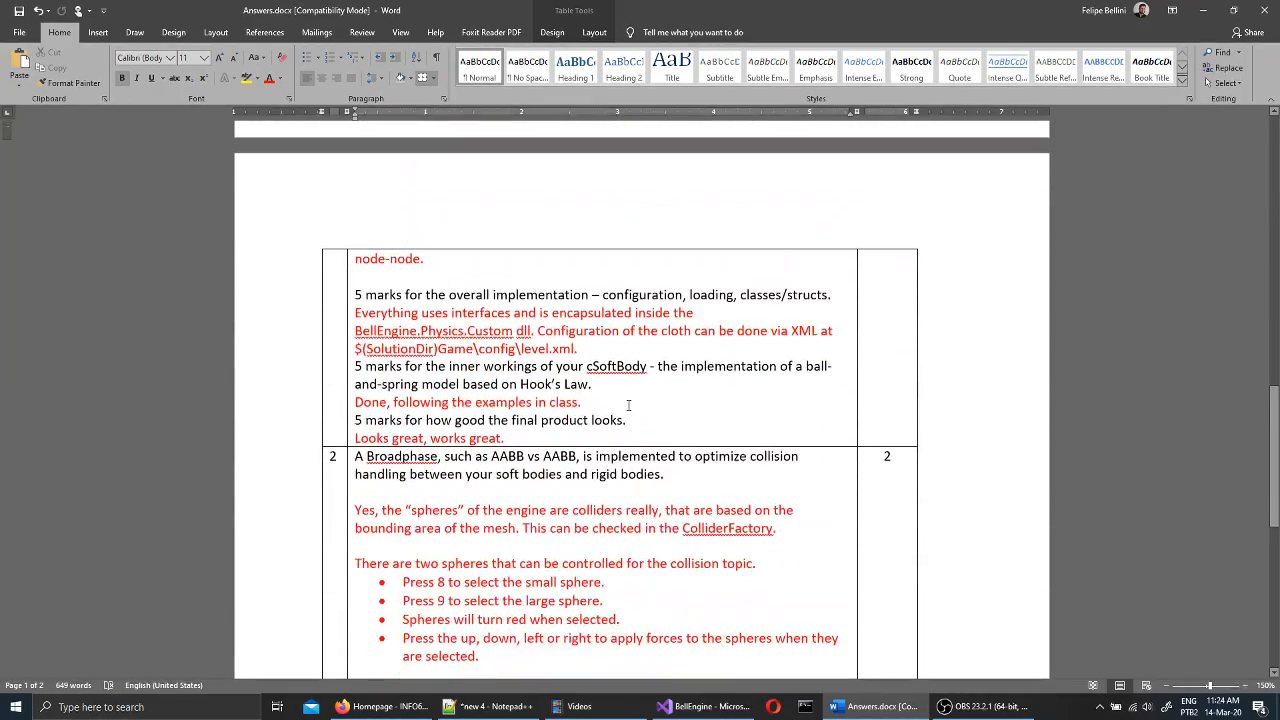
pyautogui.scroll(-3)
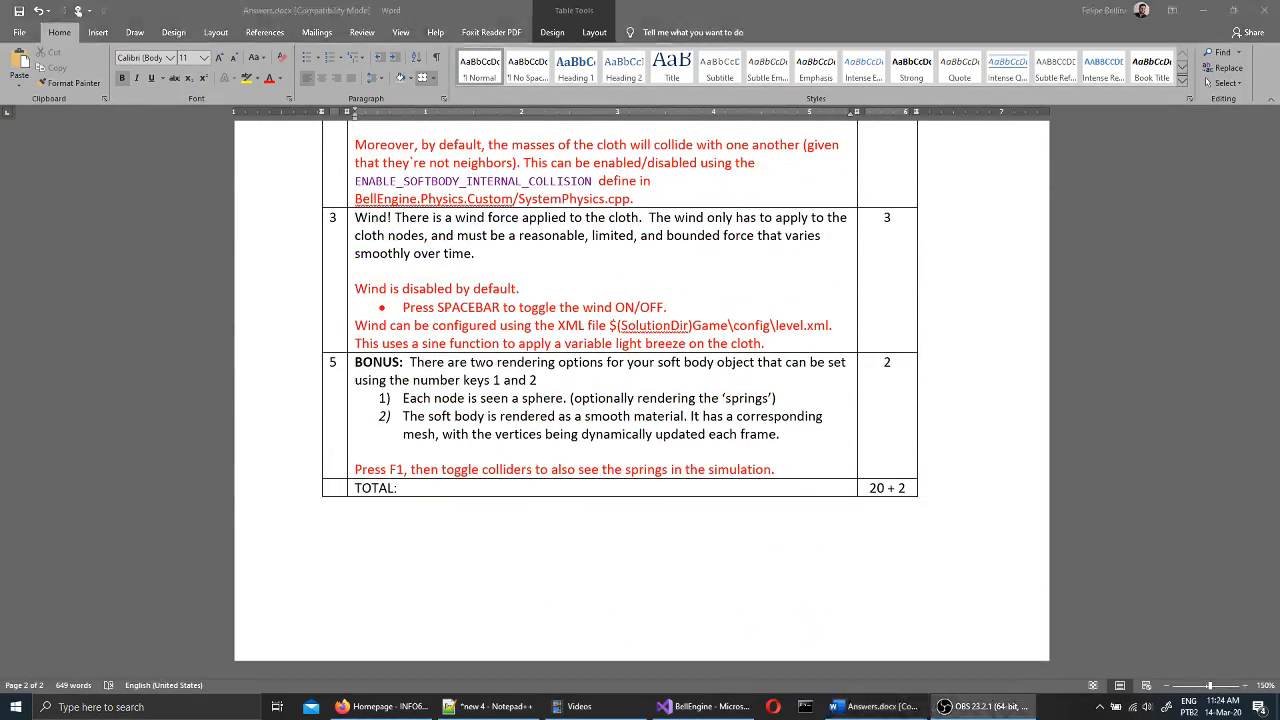
pyautogui.click(701, 706)
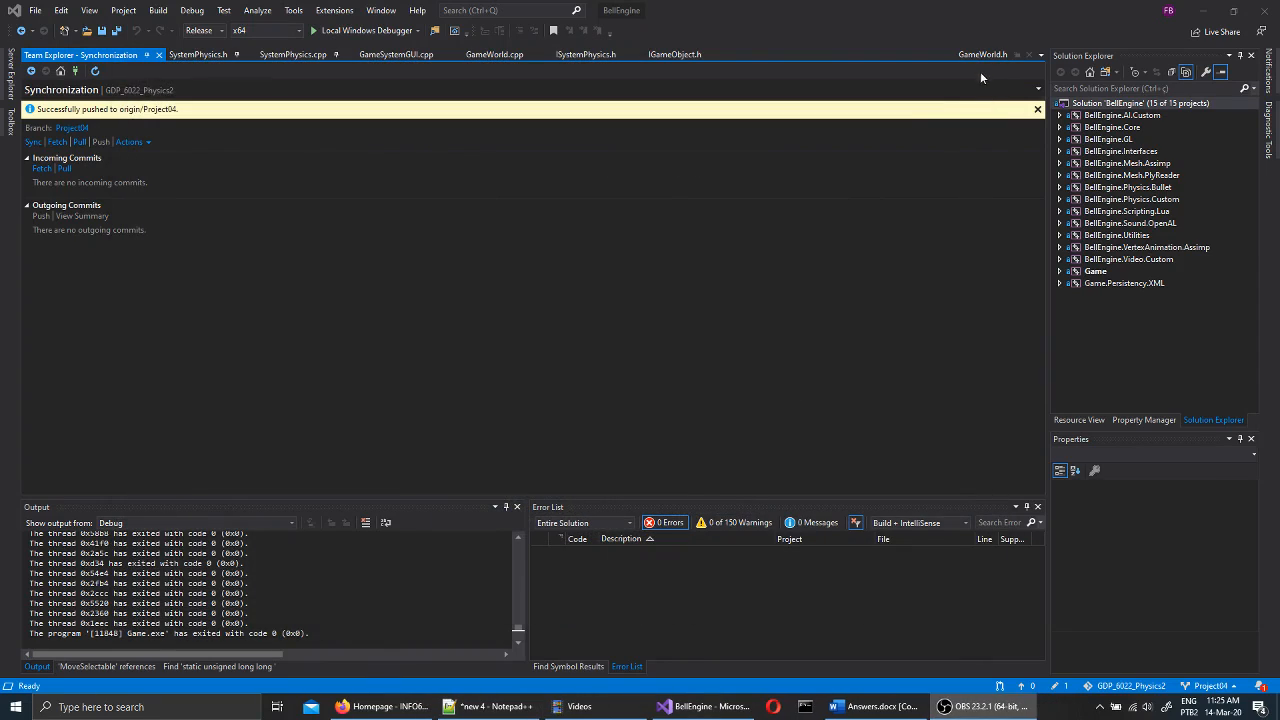
pyautogui.moveTo(1040, 459)
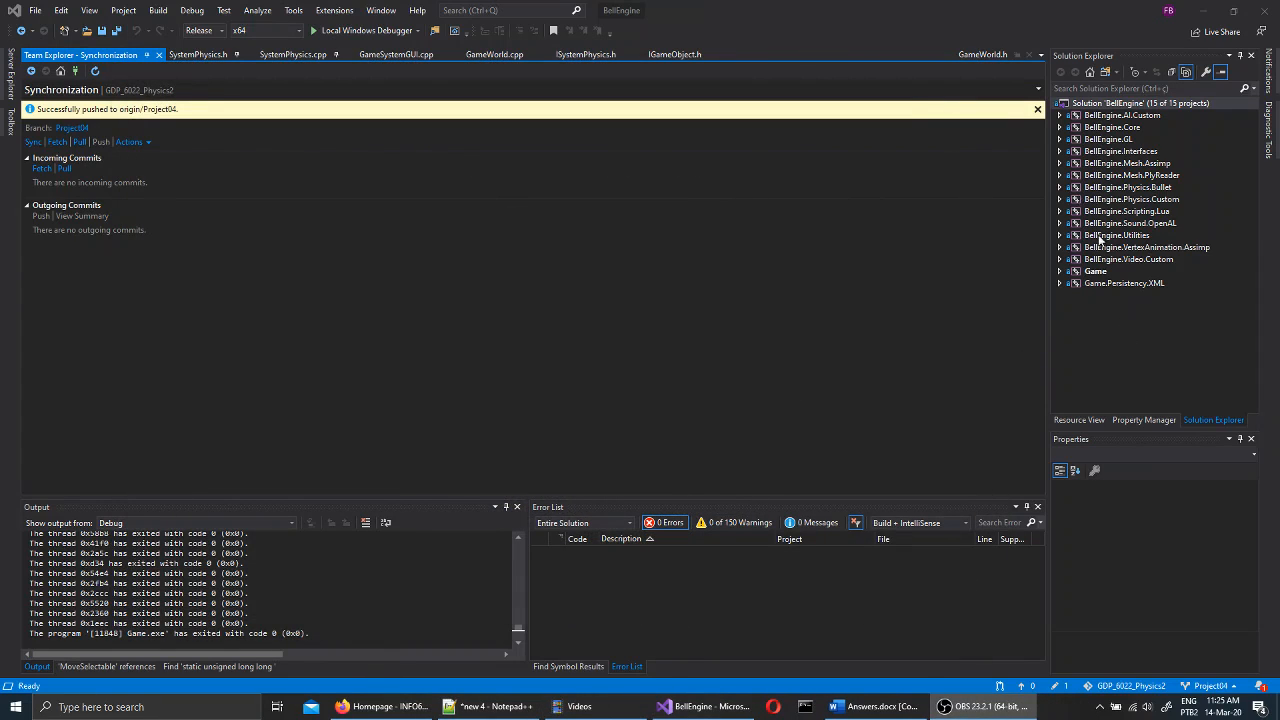
pyautogui.click(1131, 199)
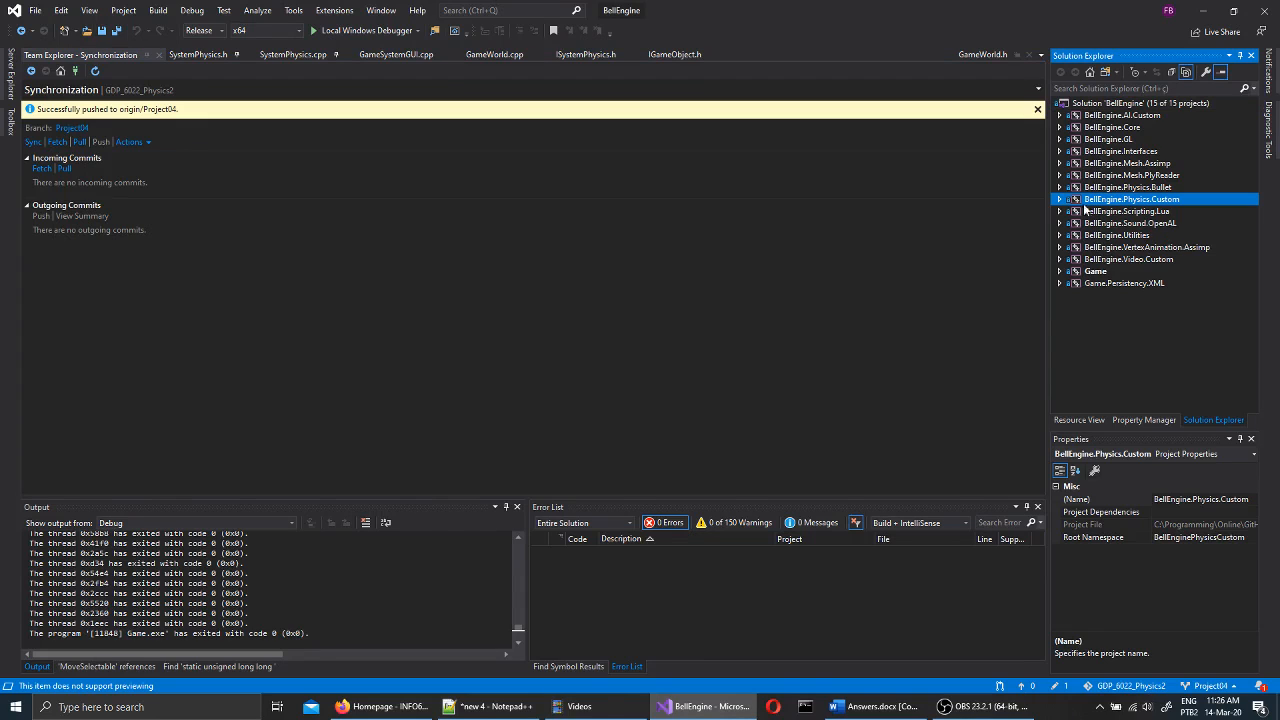
pyautogui.click(1060, 199)
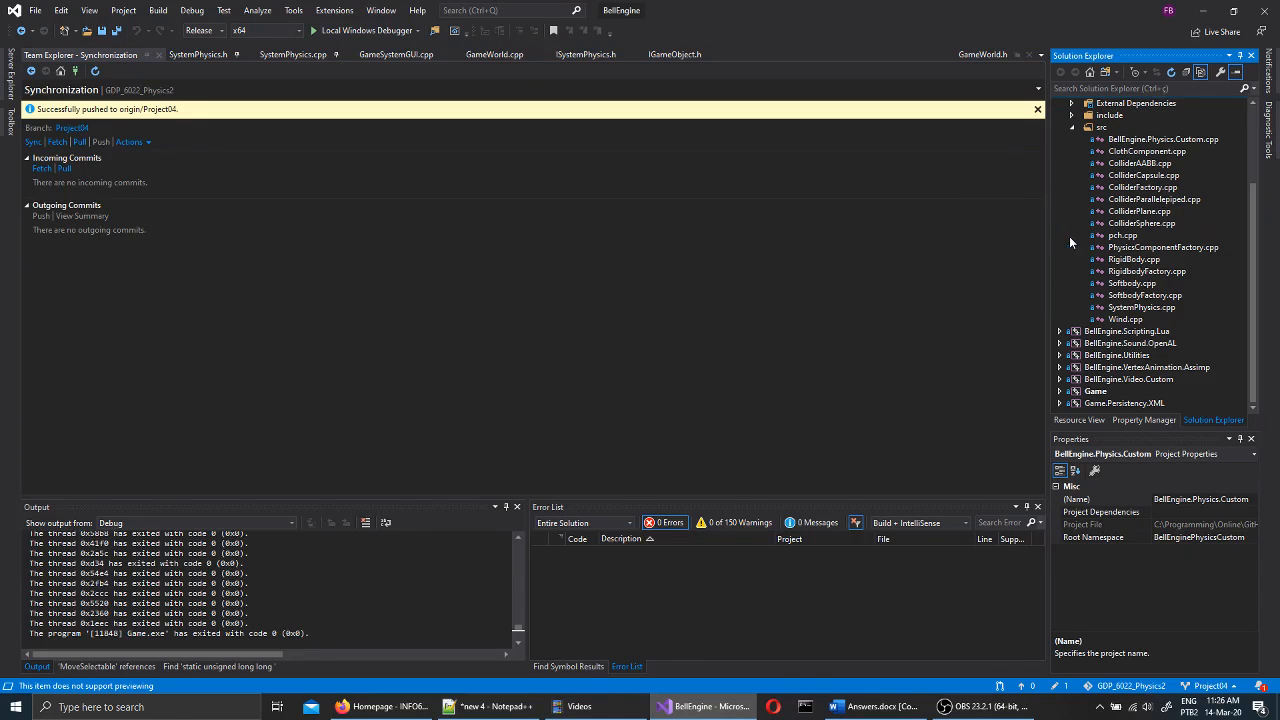
pyautogui.doubleClick(1138, 307)
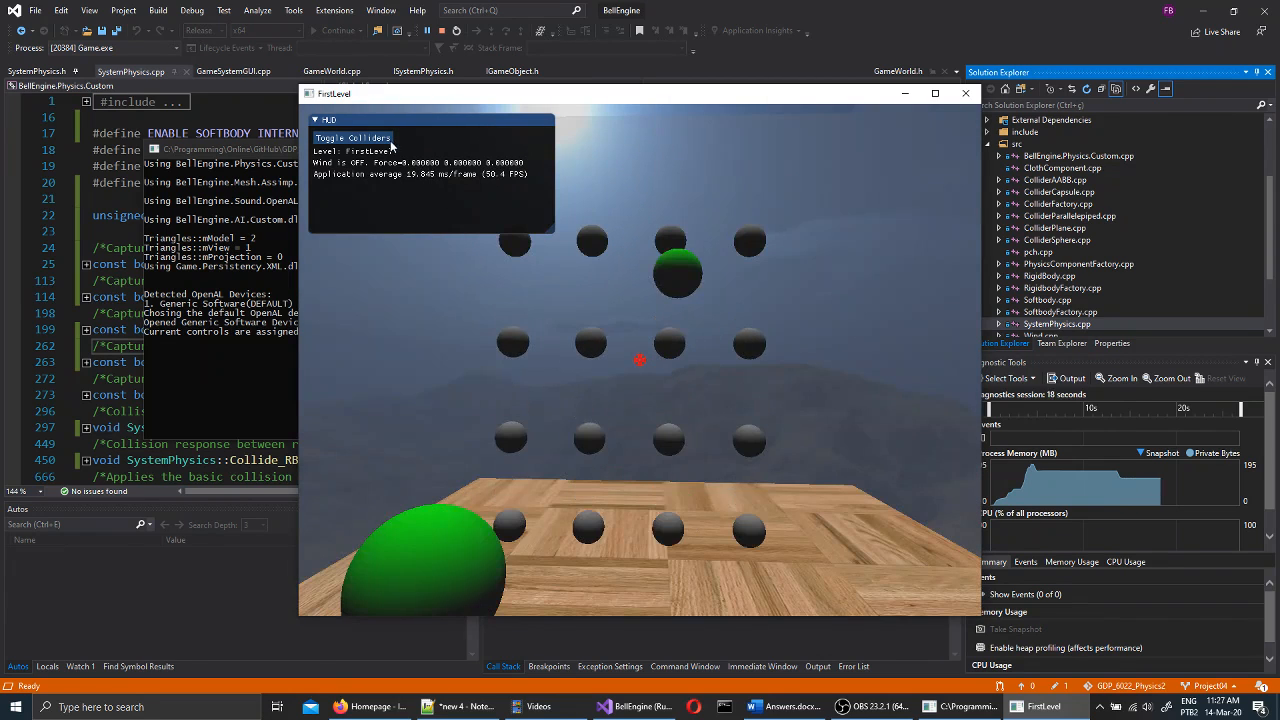
# Turn on collider rendering from the FirstLevel HUD to see the soft-body springs.
pyautogui.click(351, 138)
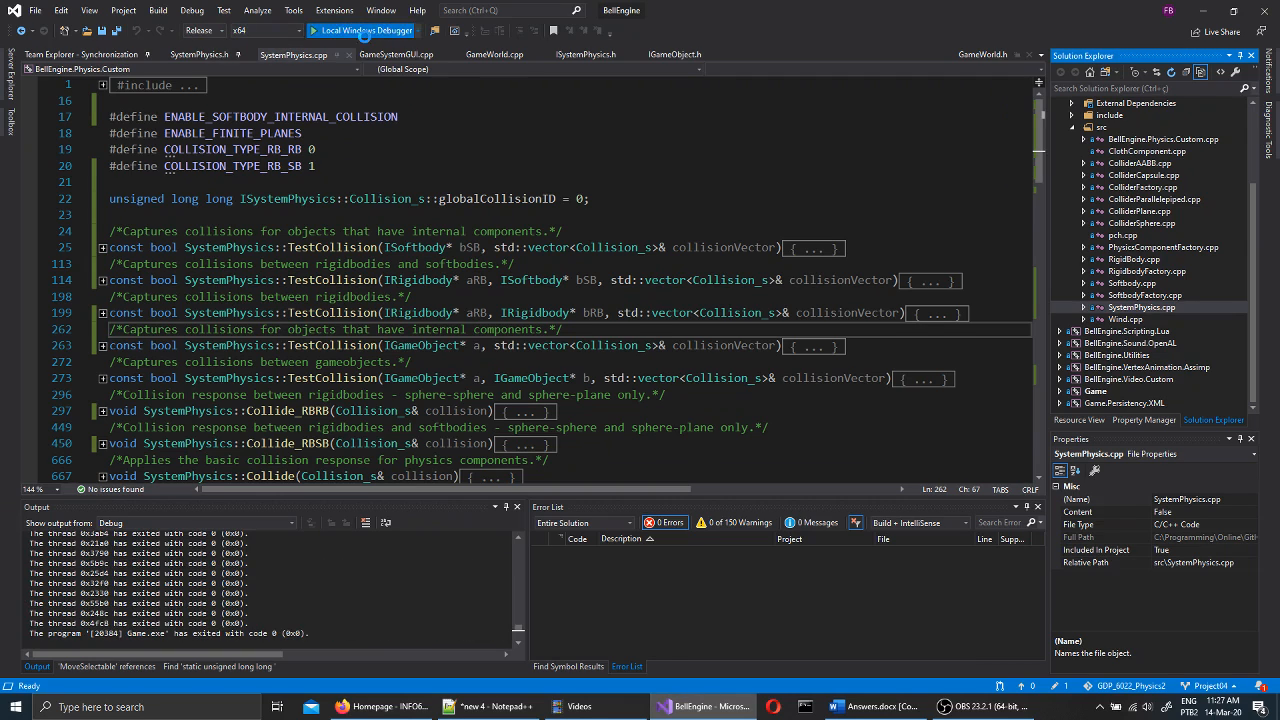
# Relaunch the game through the Local Windows Debugger.
pyautogui.click(352, 30)
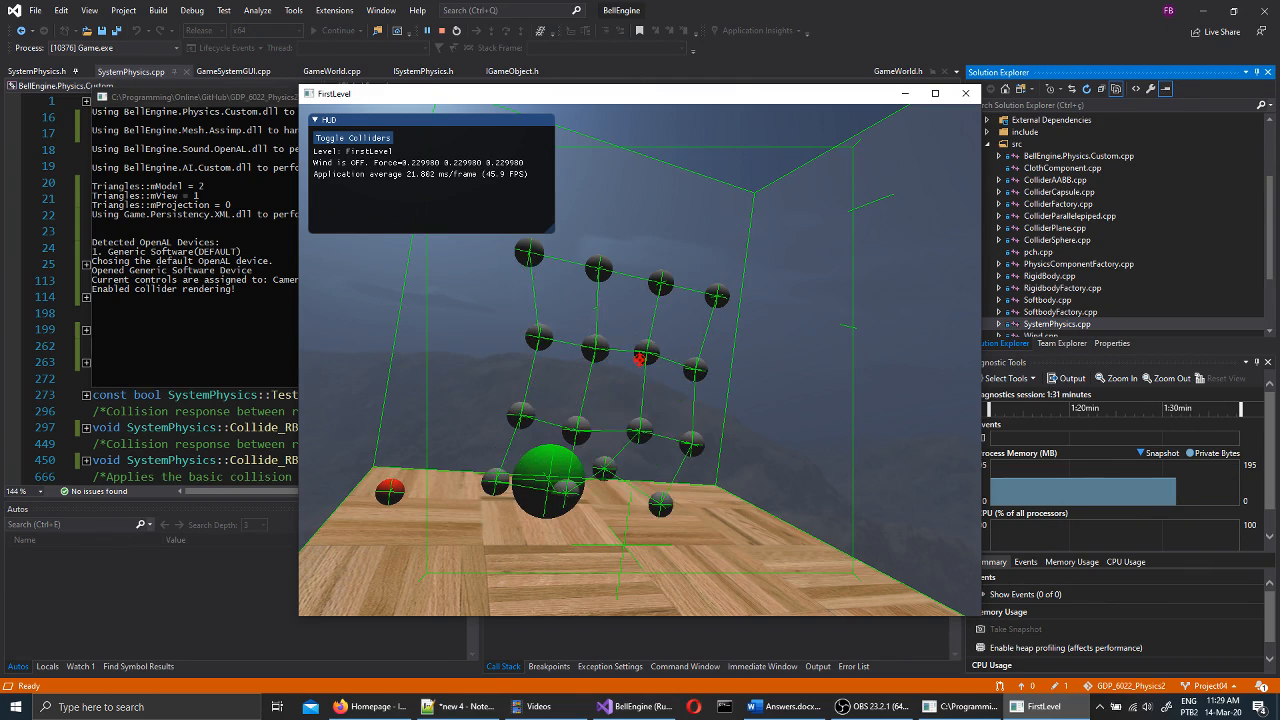
# Close the FirstLevel game window.
pyautogui.click(965, 92)
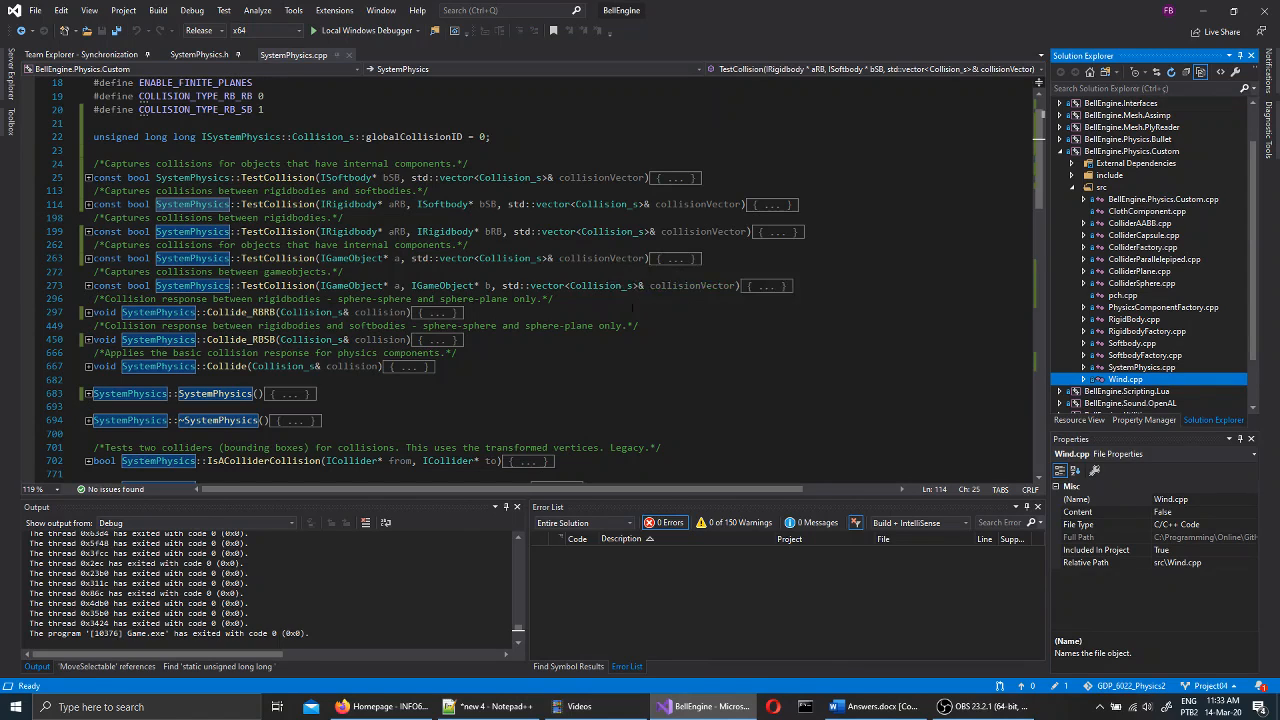
# Scroll past the wind functions in SystemPhysics.cpp and unfold Update() to show wind and integration code.
pyautogui.scroll(-3)
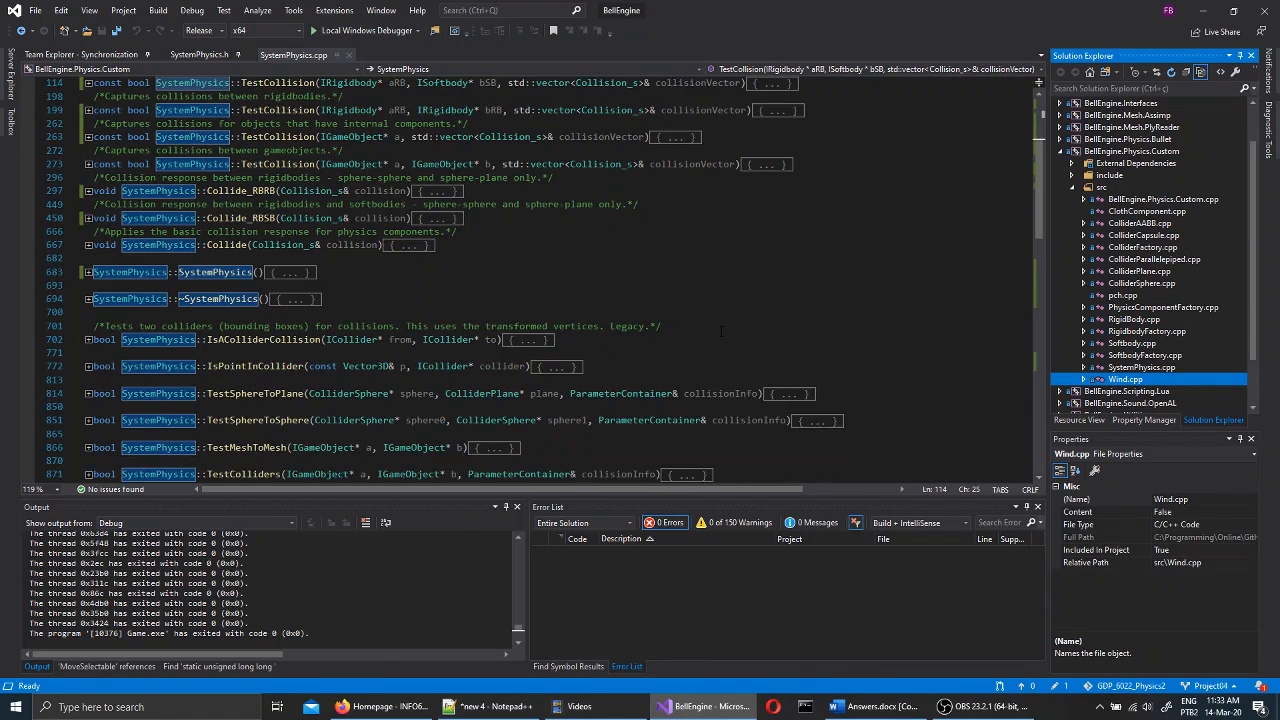
pyautogui.scroll(-3)
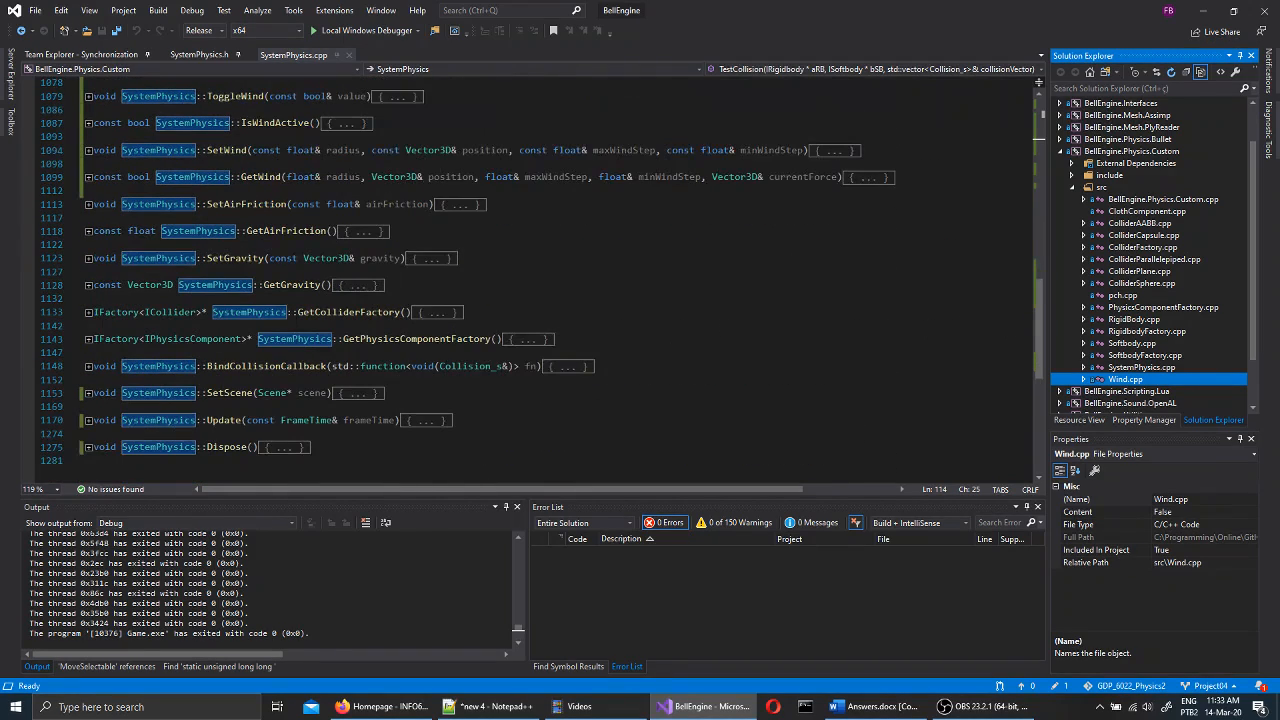
pyautogui.click(90, 419)
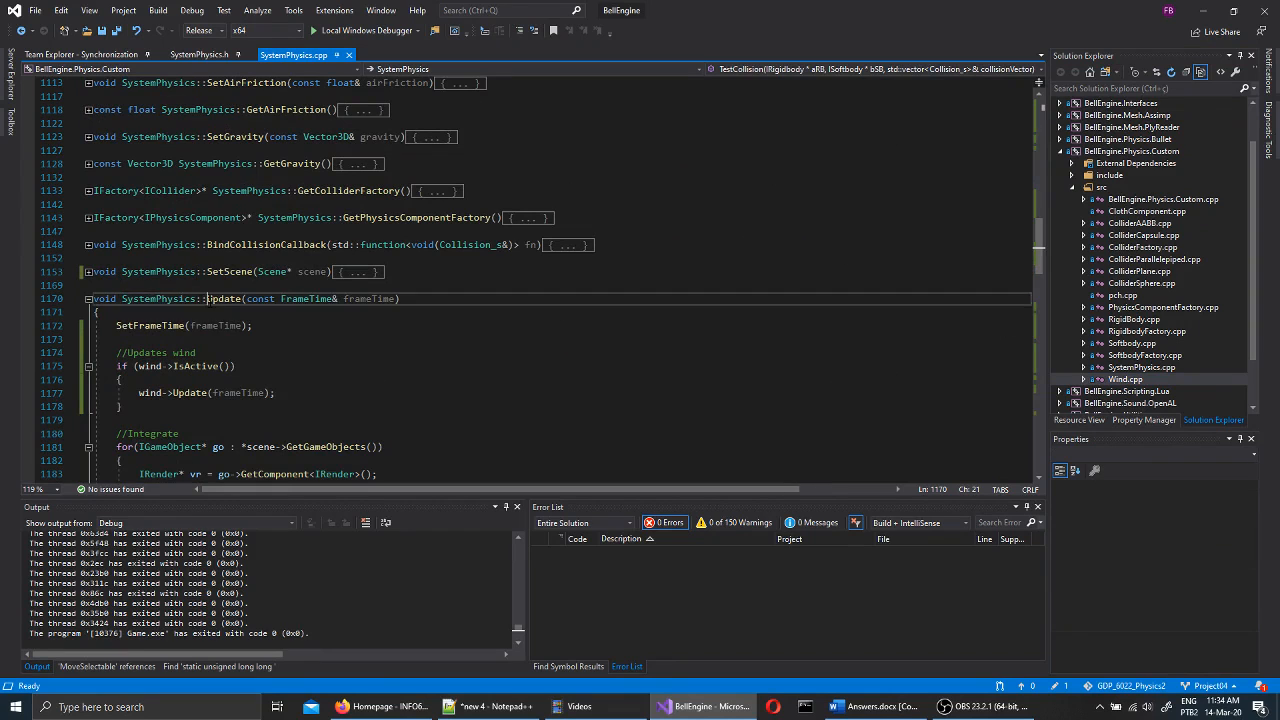
pyautogui.scroll(-3)
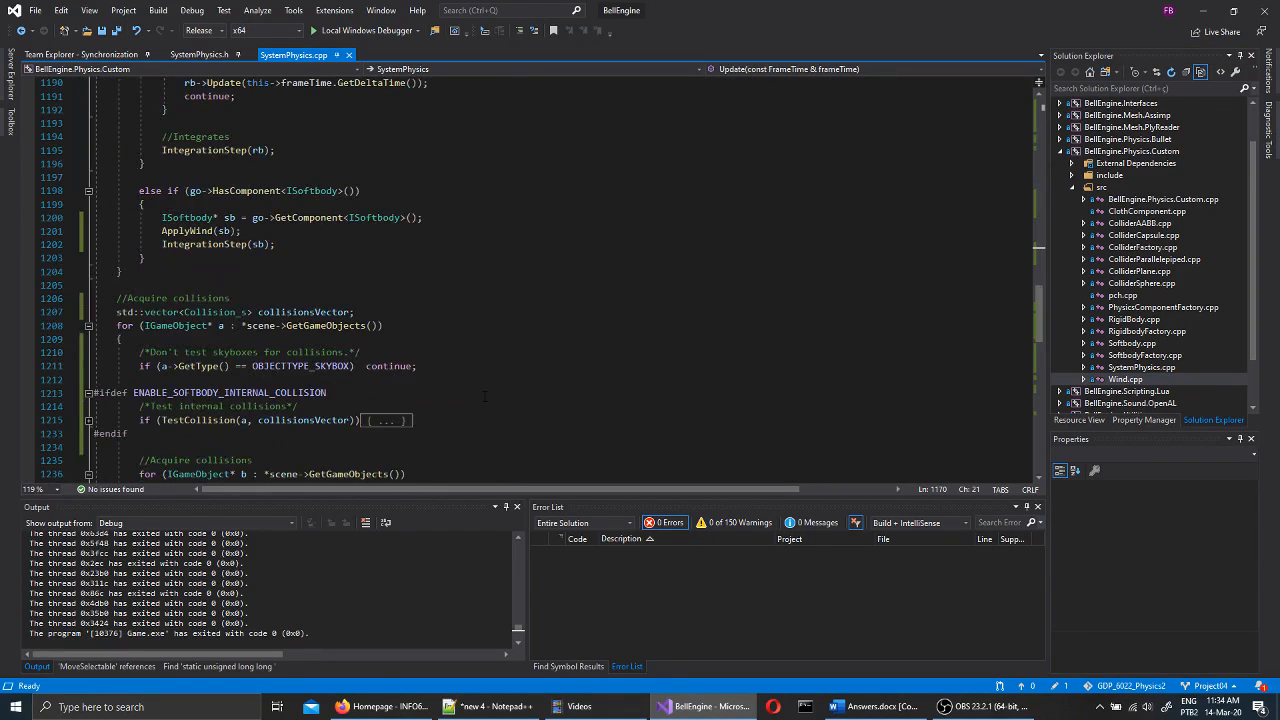
pyautogui.scroll(-3)
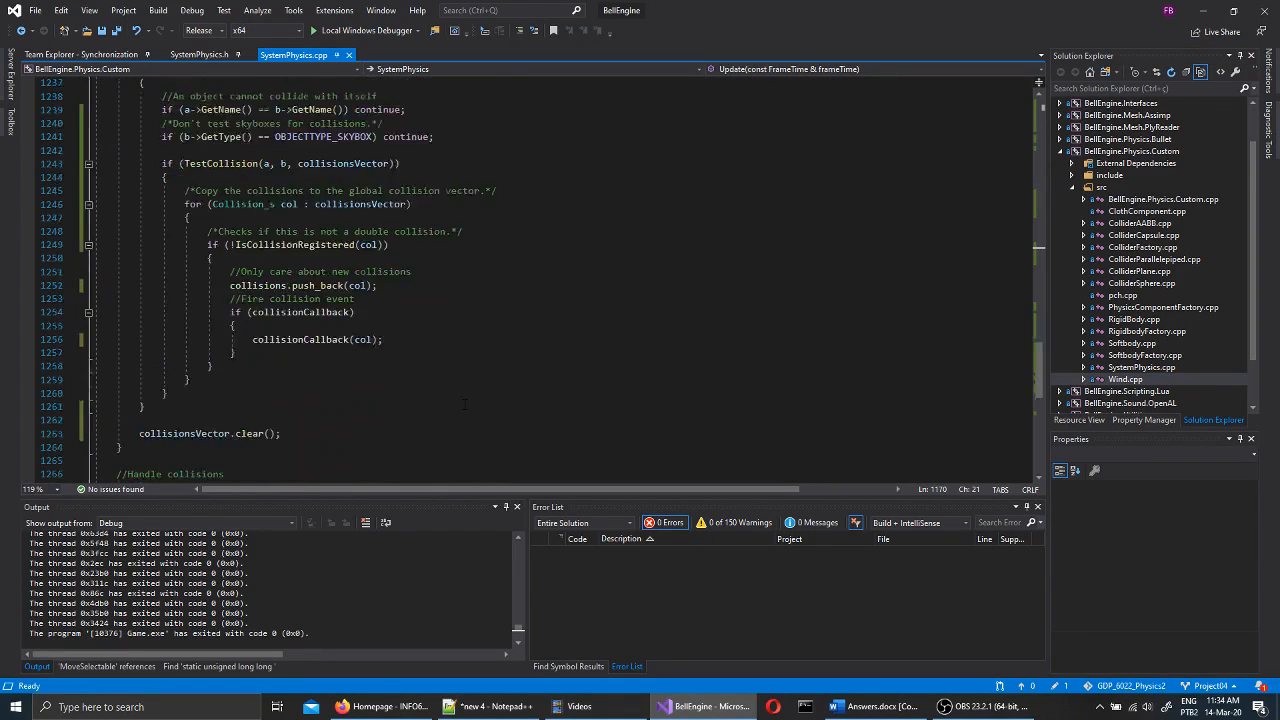
pyautogui.scroll(-3)
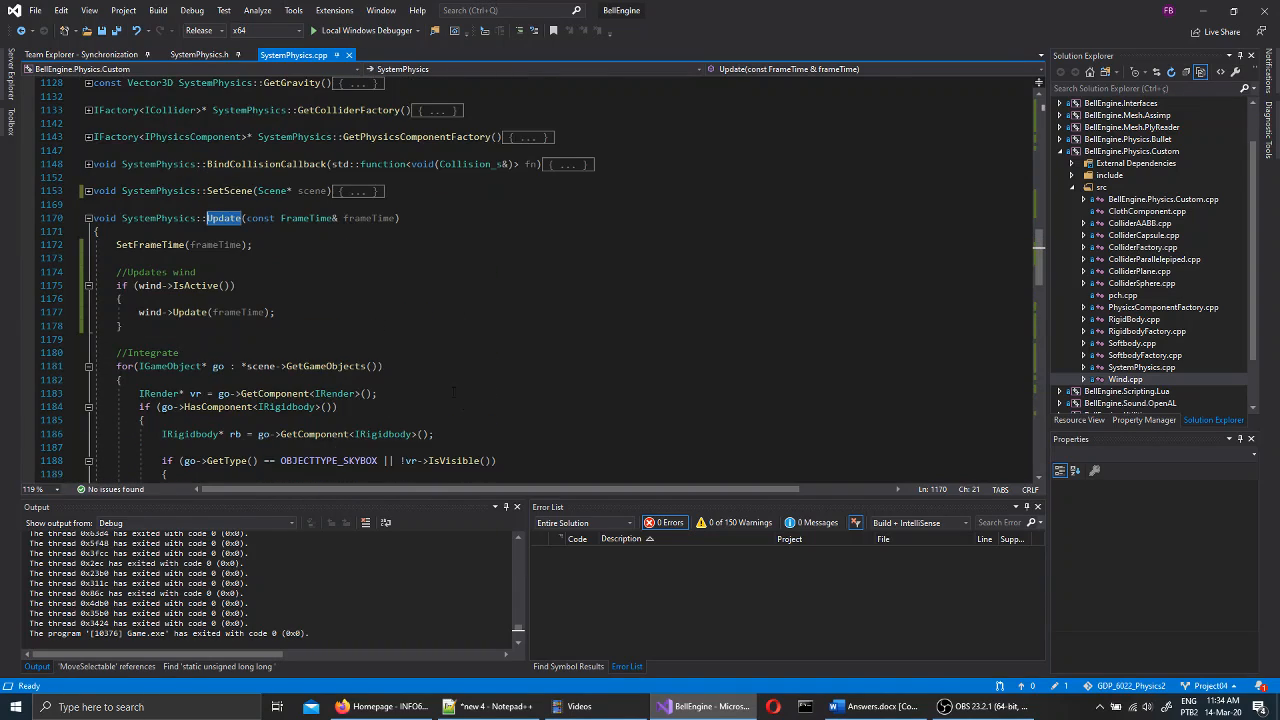
pyautogui.scroll(-3)
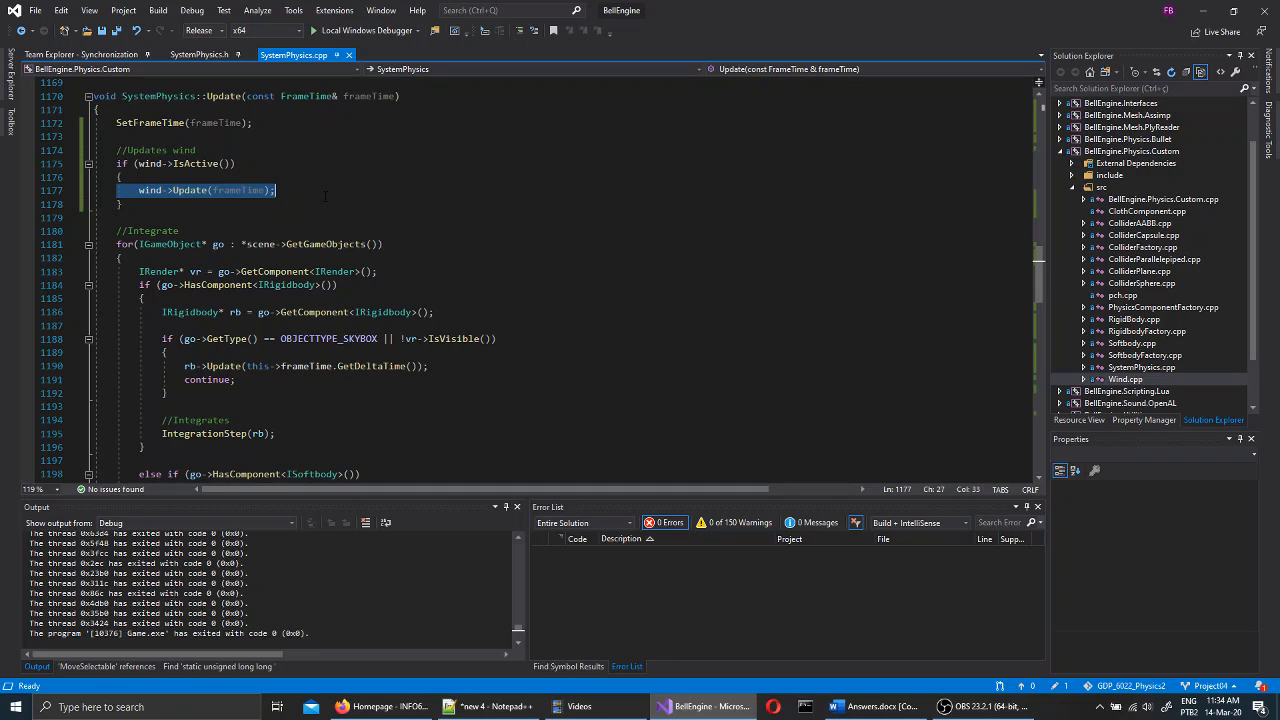
pyautogui.scroll(-3)
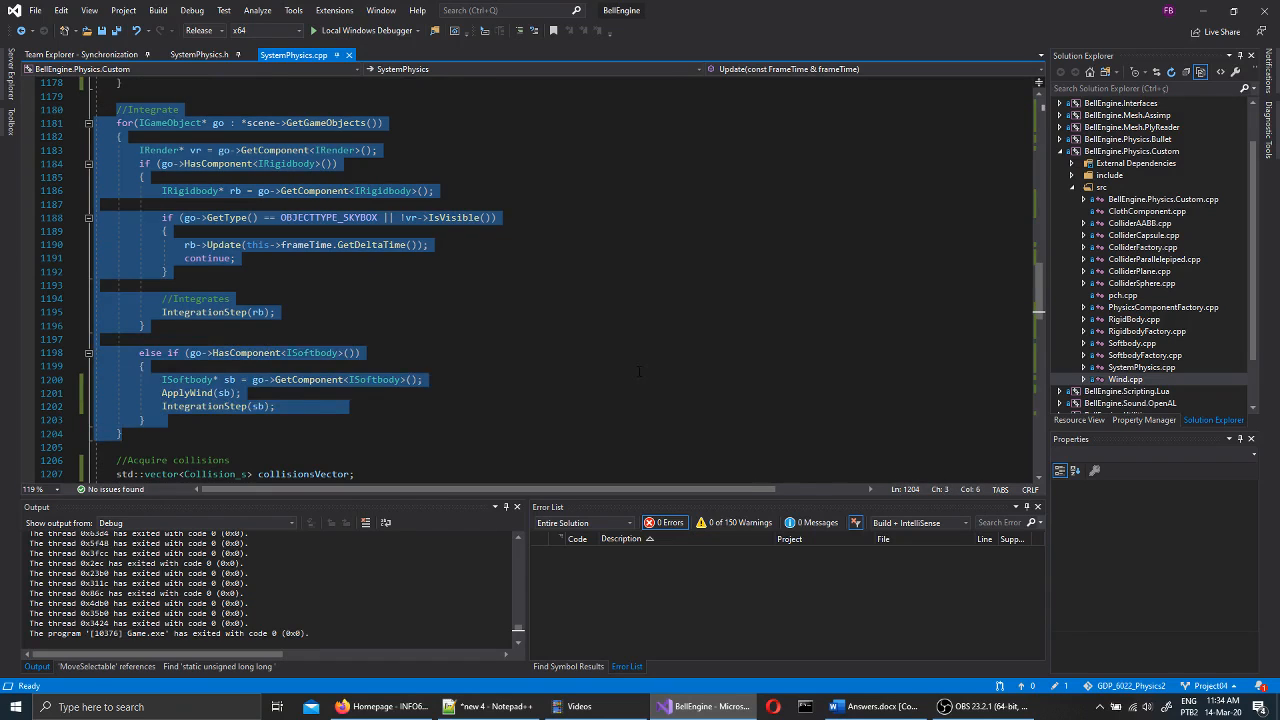
pyautogui.scroll(-3)
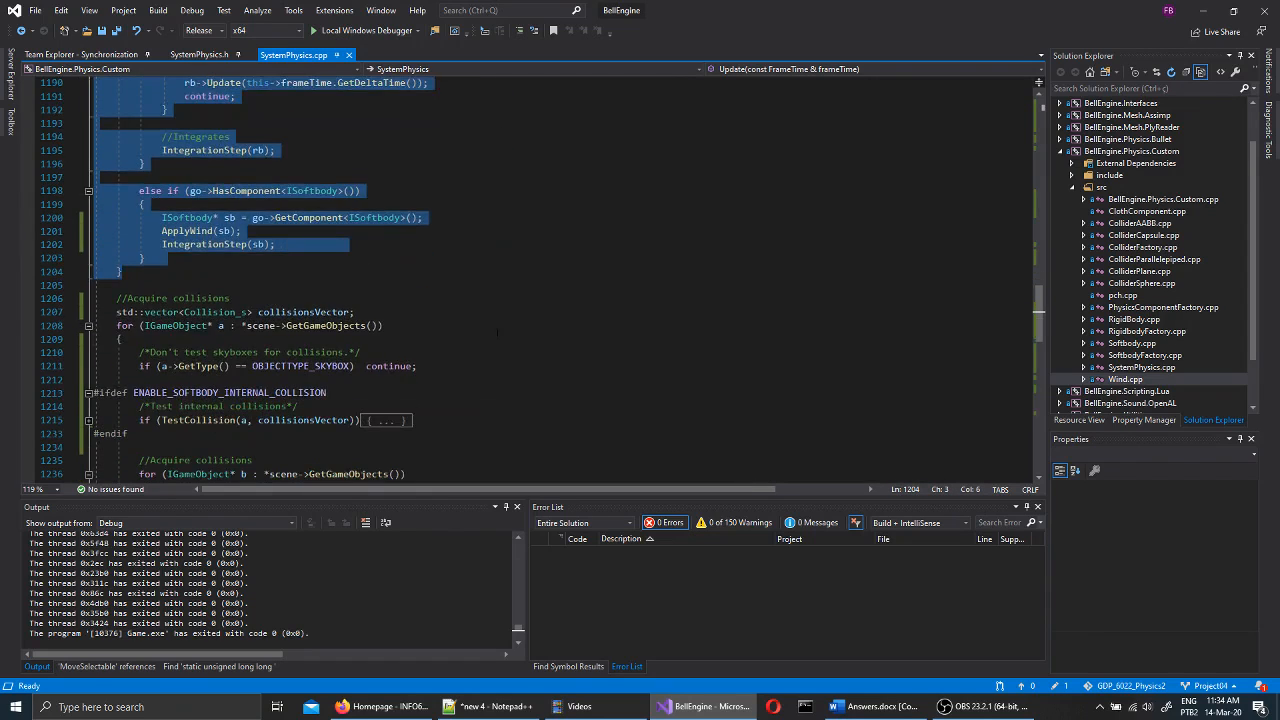
pyautogui.scroll(-3)
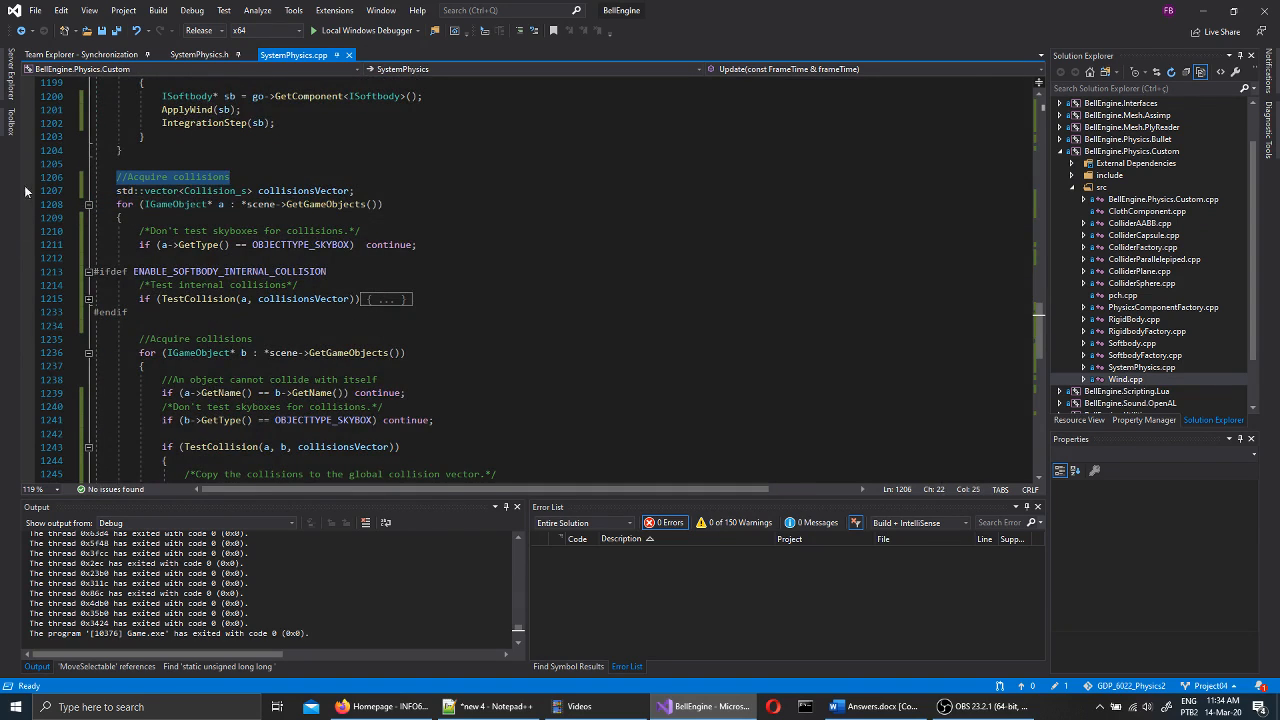
pyautogui.moveTo(549, 290)
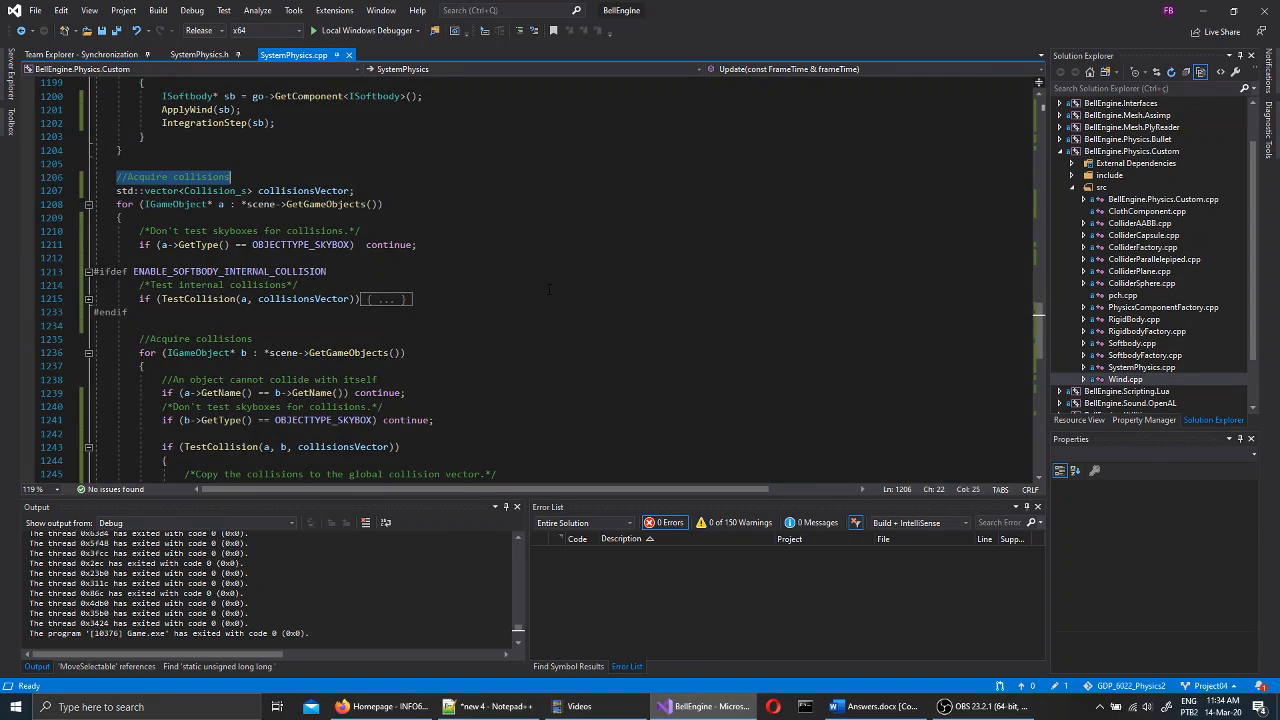
pyautogui.doubleClick(229, 271)
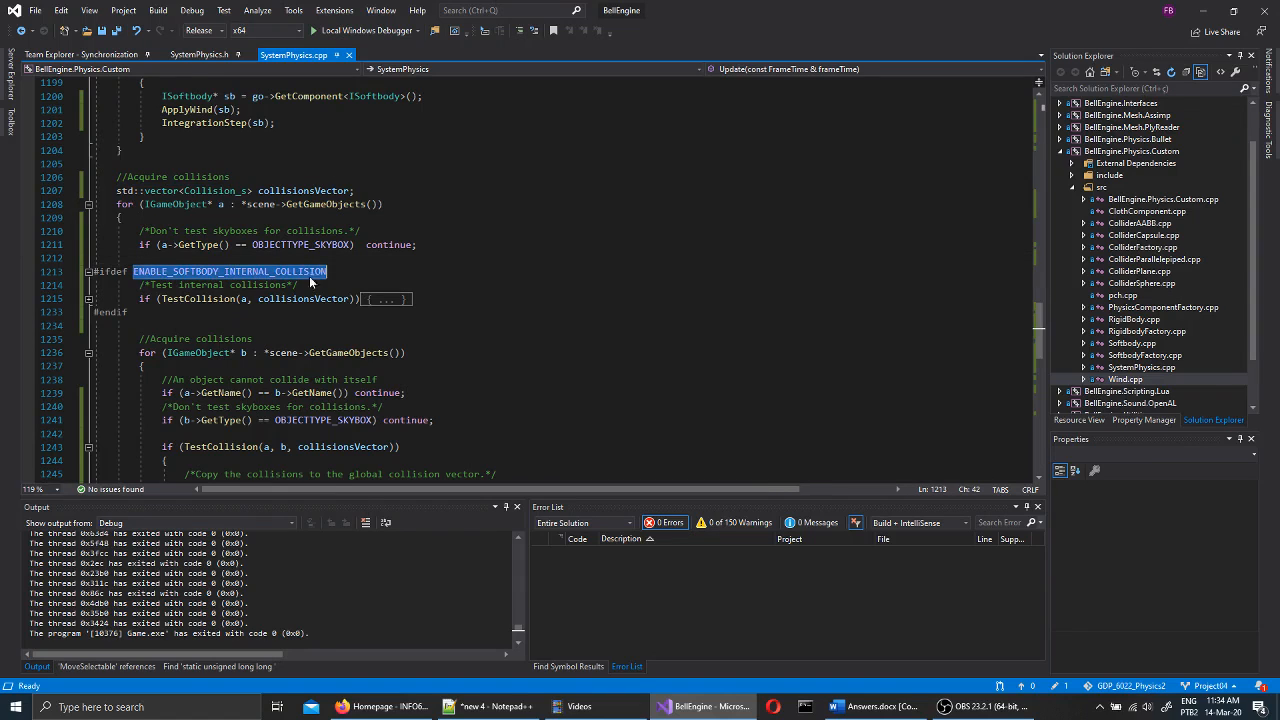
pyautogui.scroll(-3)
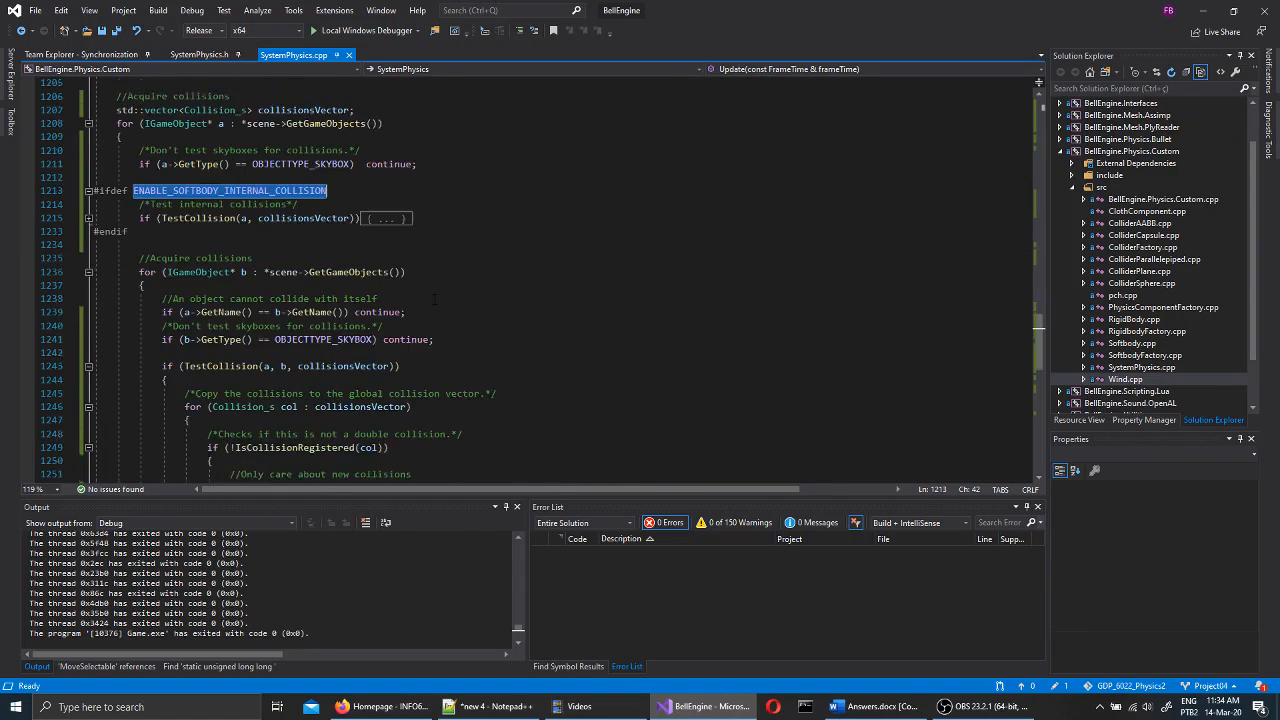
pyautogui.scroll(-3)
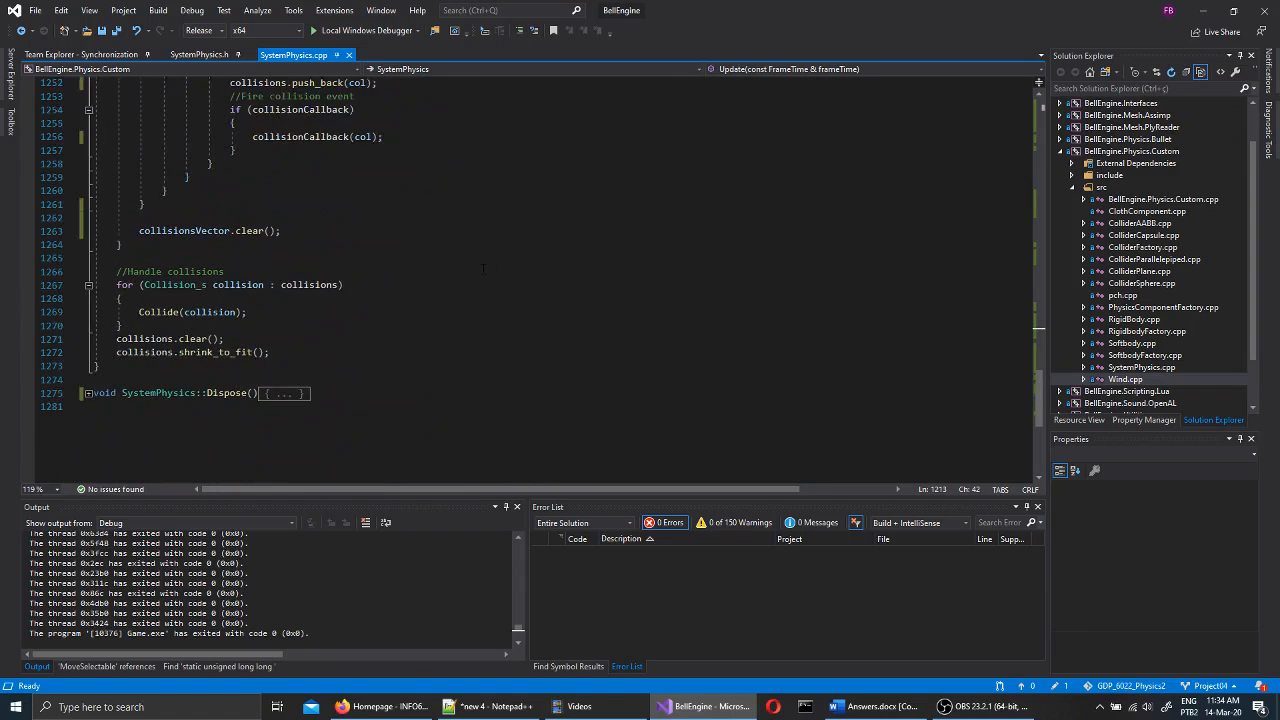
# Highlight the Handle collisions loop in Update(), then open Softbody.cpp from Solution Explorer.
pyautogui.moveTo(116, 271); pyautogui.dragTo(271, 352)
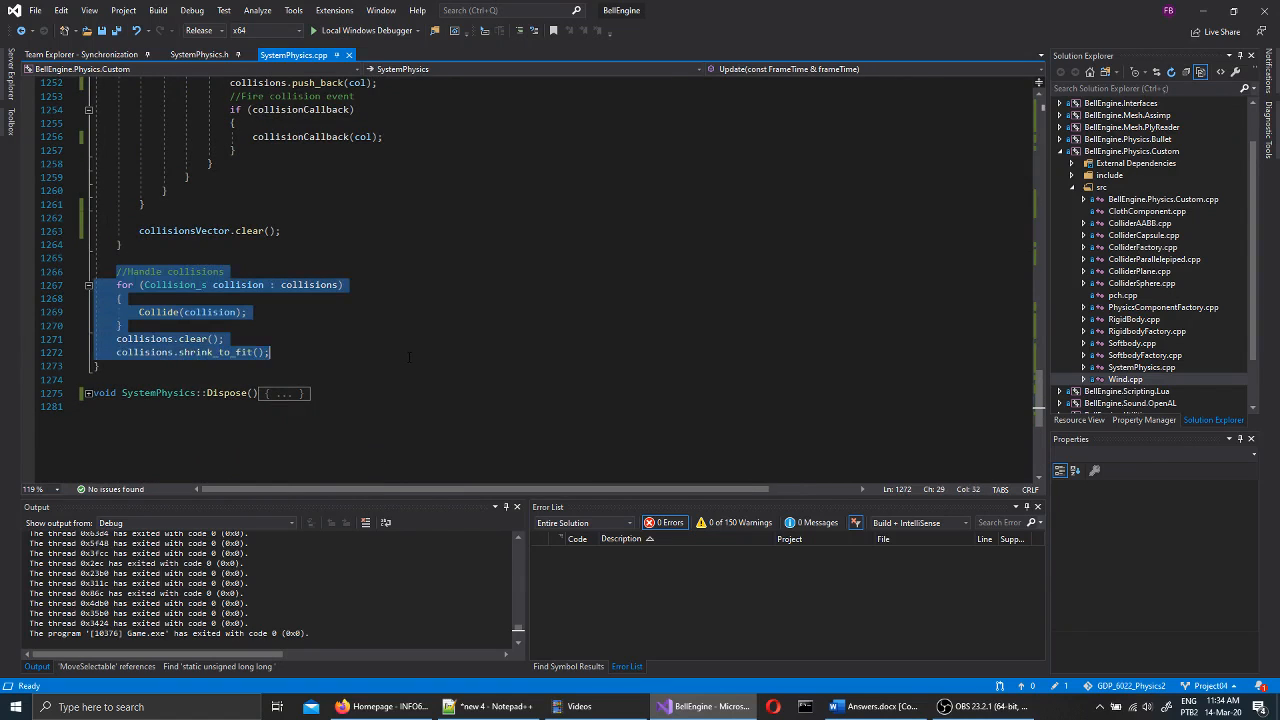
pyautogui.doubleClick(159, 312)
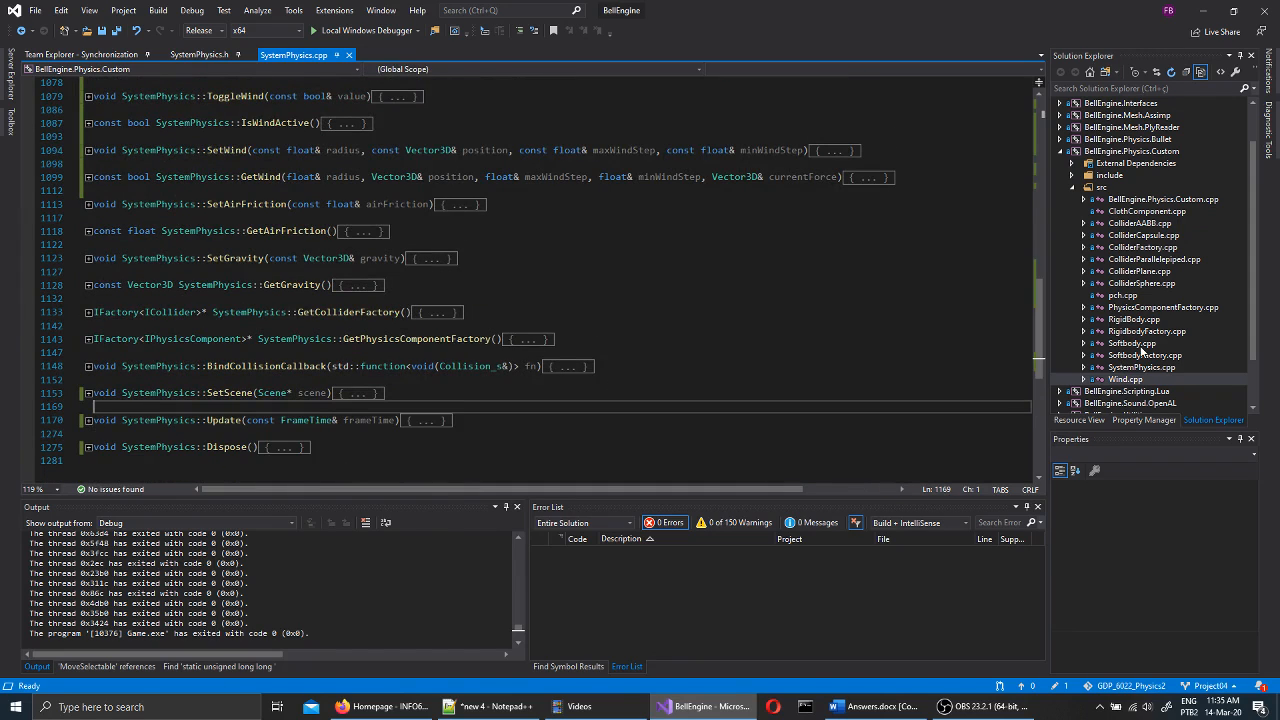
pyautogui.doubleClick(1125, 379)
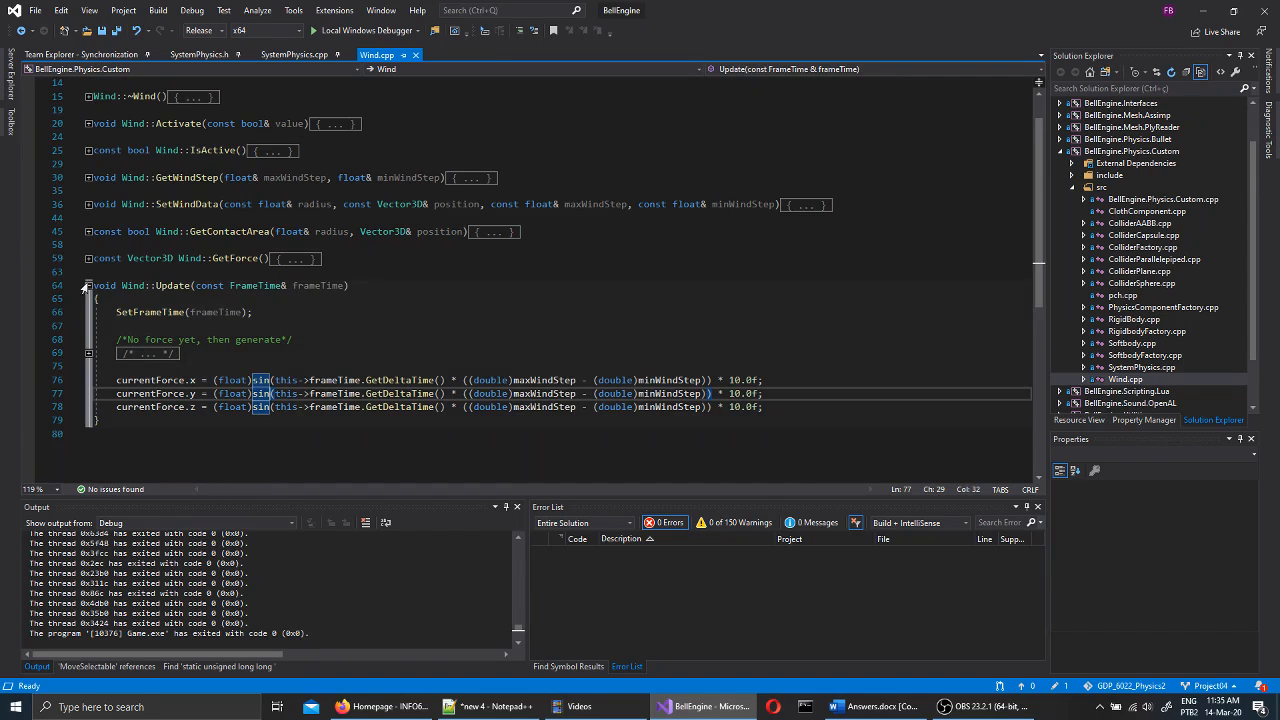
# Collapse Wind.cpp's Update function and close the Wind.cpp tab.
pyautogui.click(88, 286)
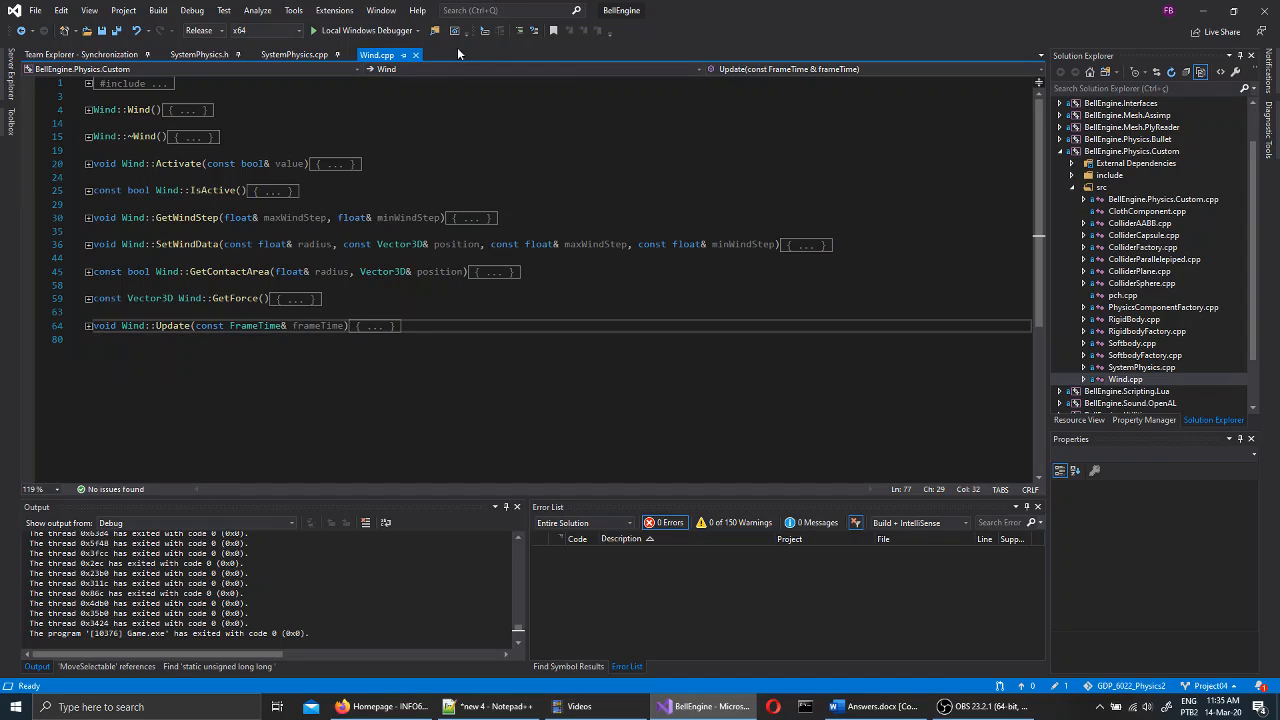
pyautogui.click(300, 55)
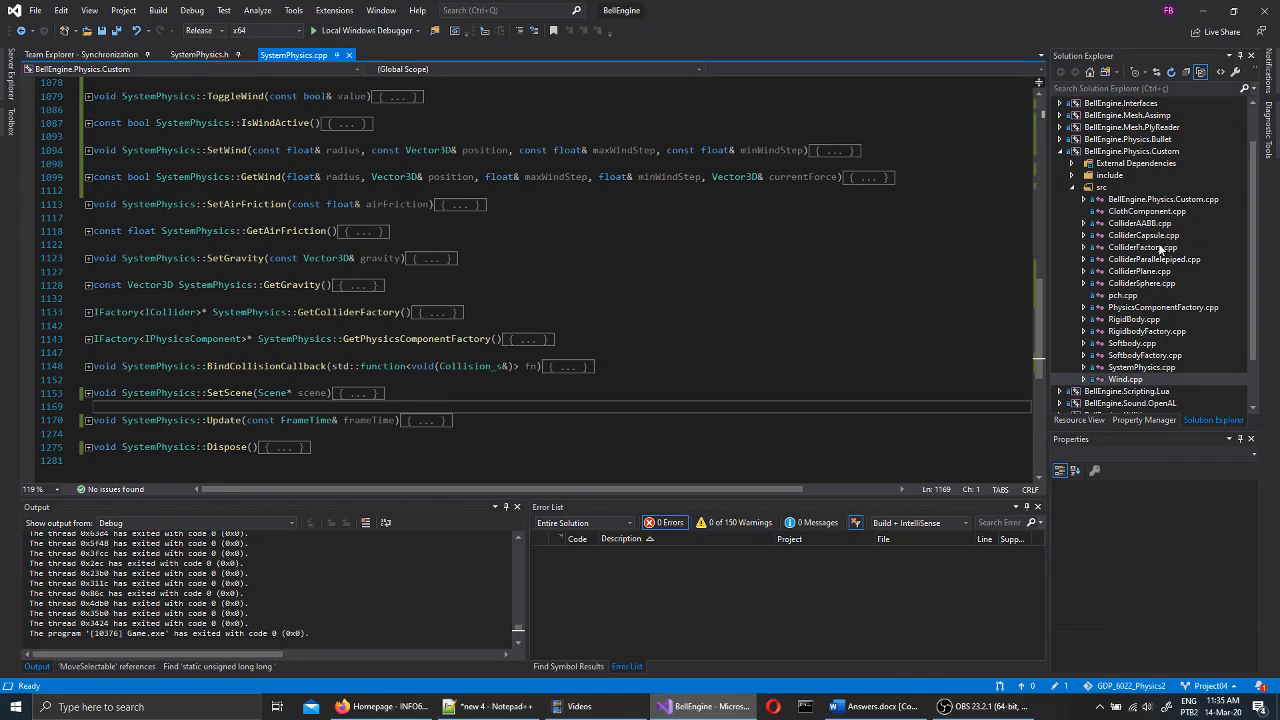
# Open Softbody.cpp and scroll through its code.
pyautogui.click(1131, 307)
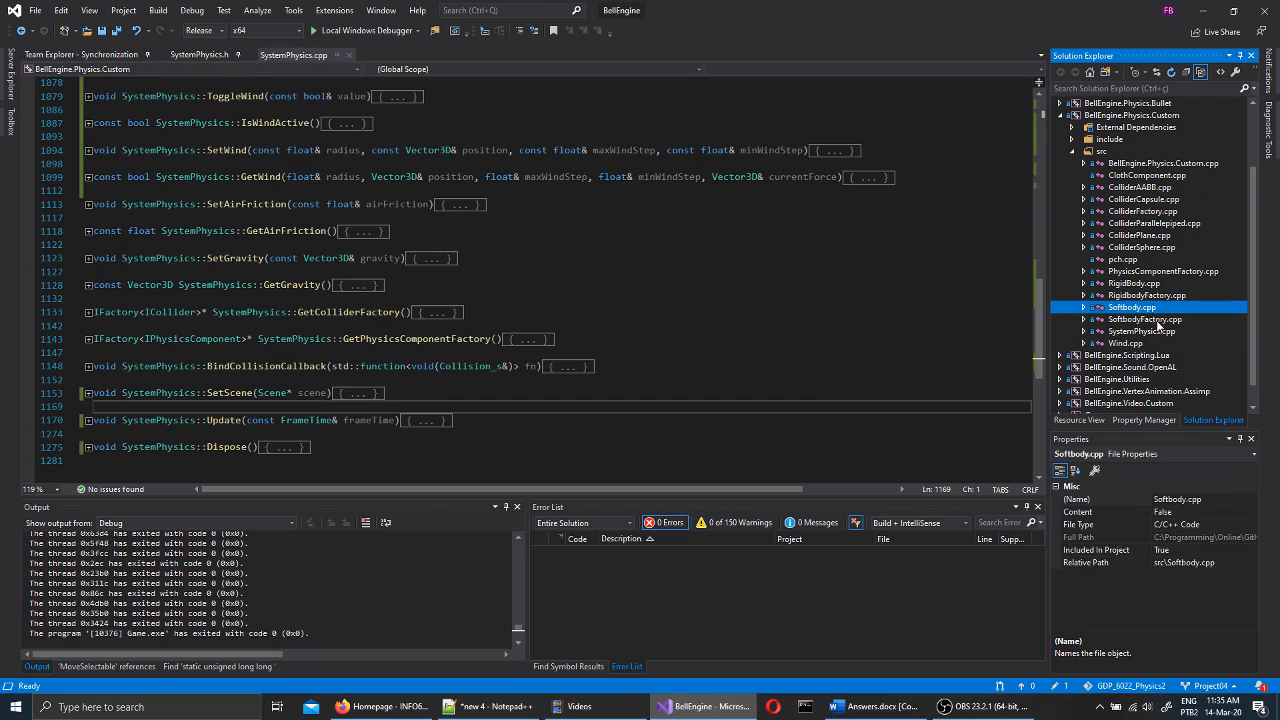
pyautogui.doubleClick(1133, 307)
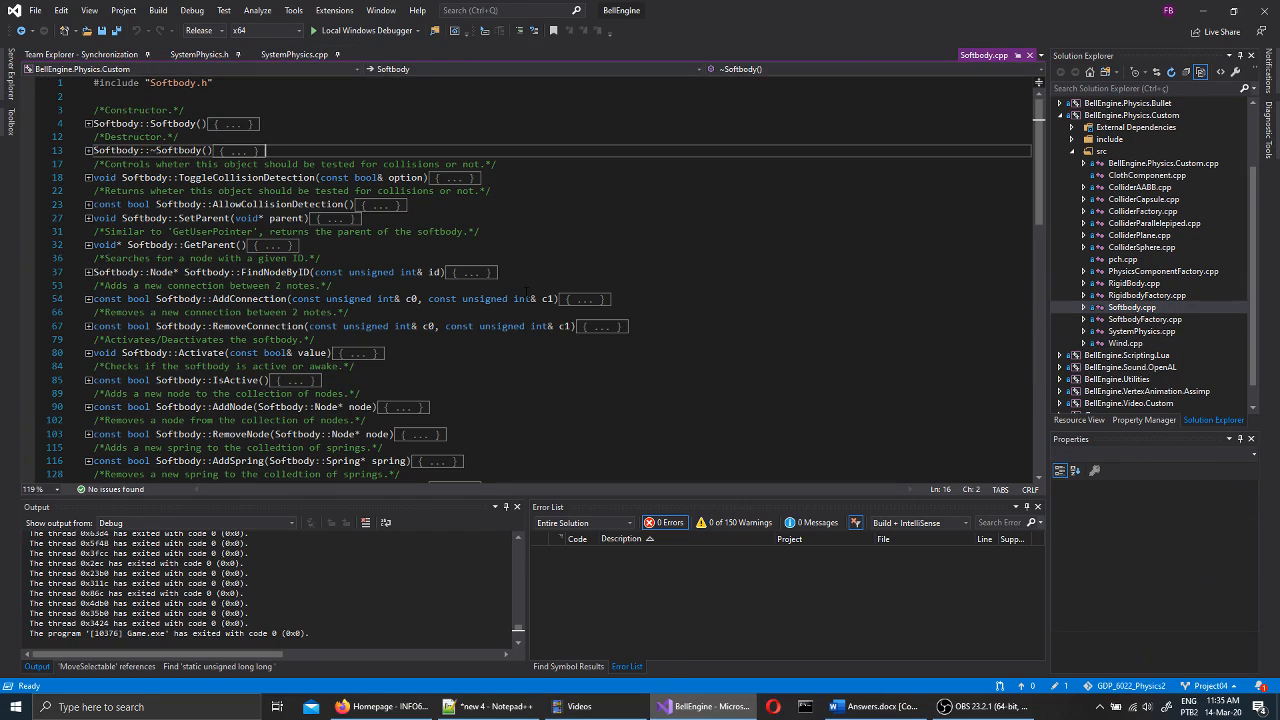
pyautogui.scroll(-3)
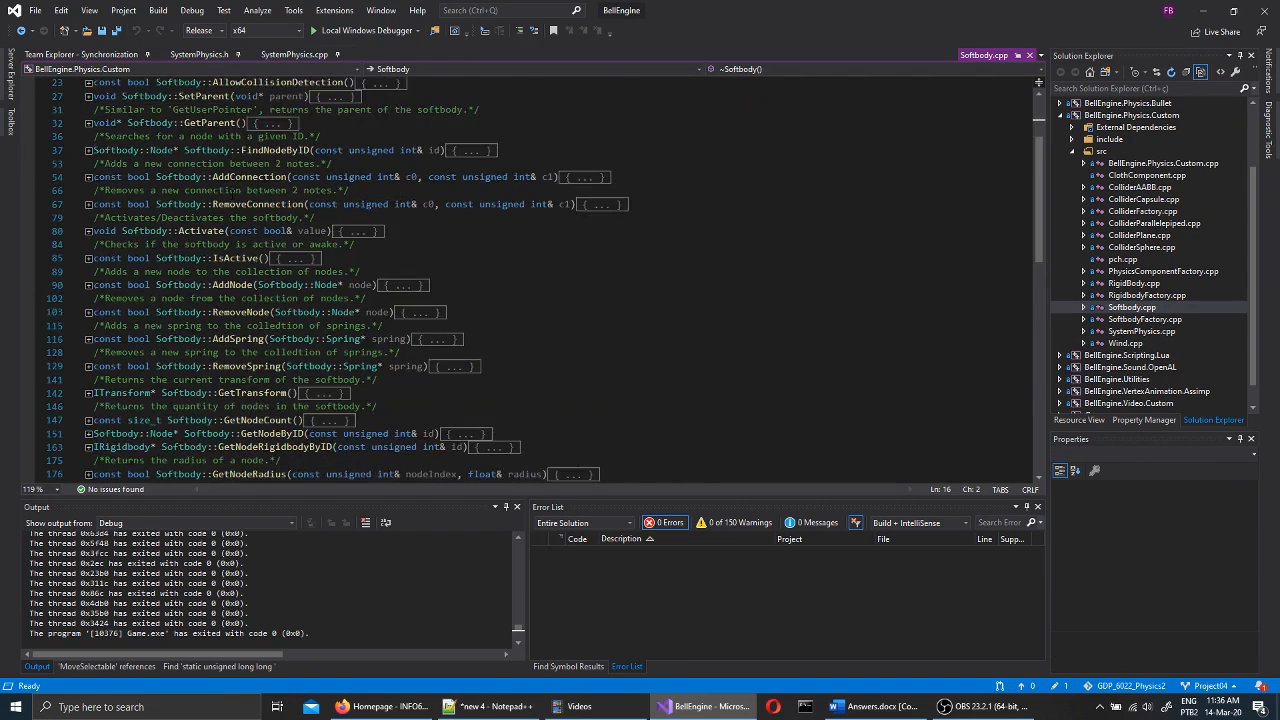
pyautogui.scroll(-3)
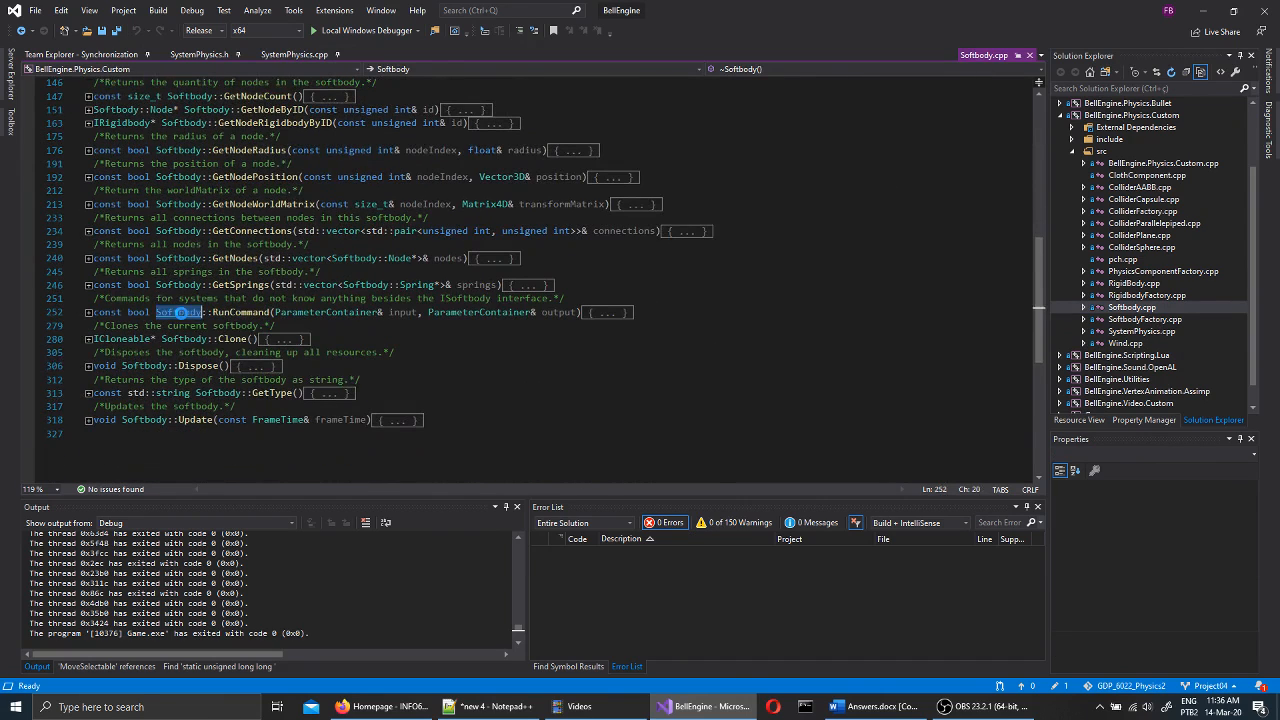
# Go to the Softbody declaration and scroll through Softbody.h's Node and Spring classes.
pyautogui.click(380, 54)
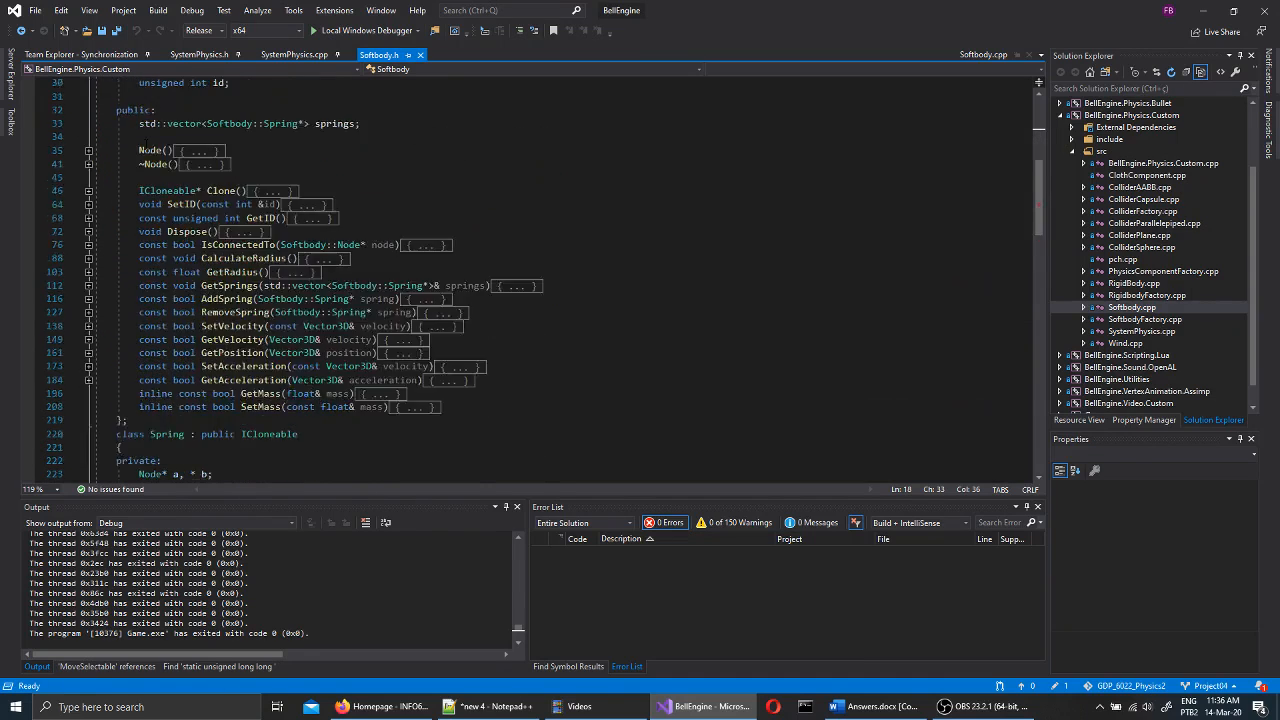
pyautogui.scroll(-3)
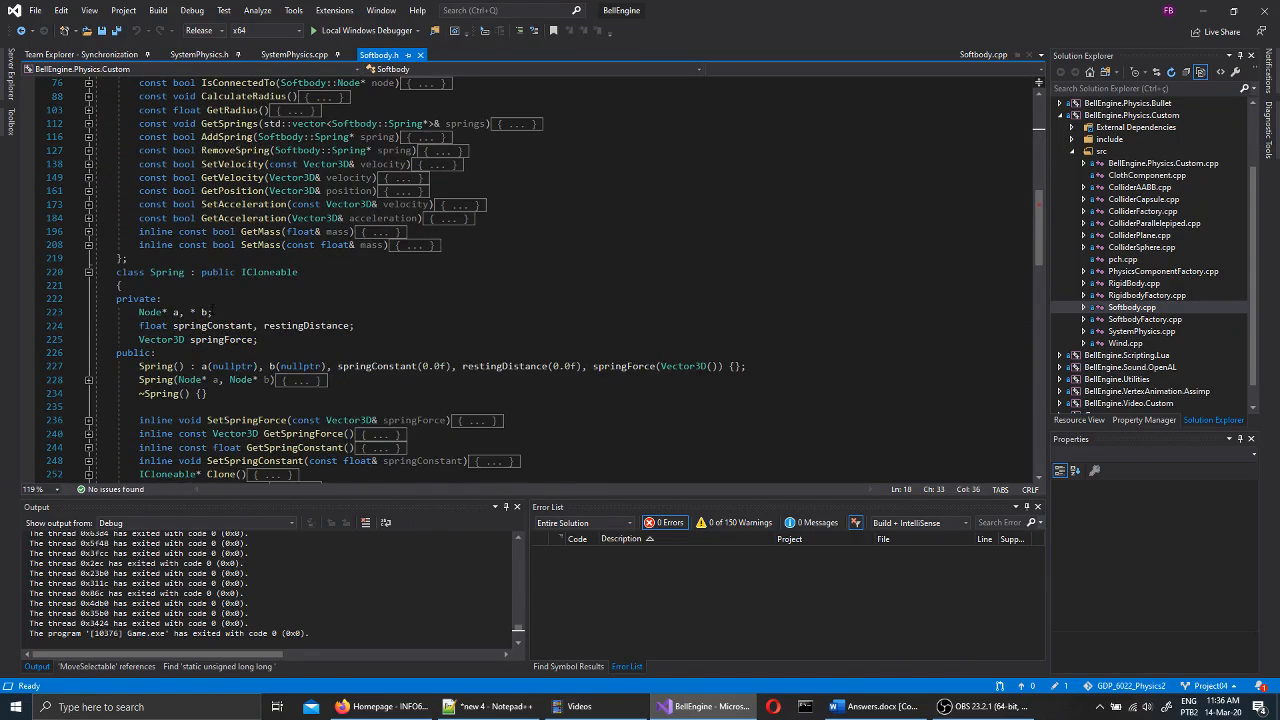
pyautogui.scroll(-3)
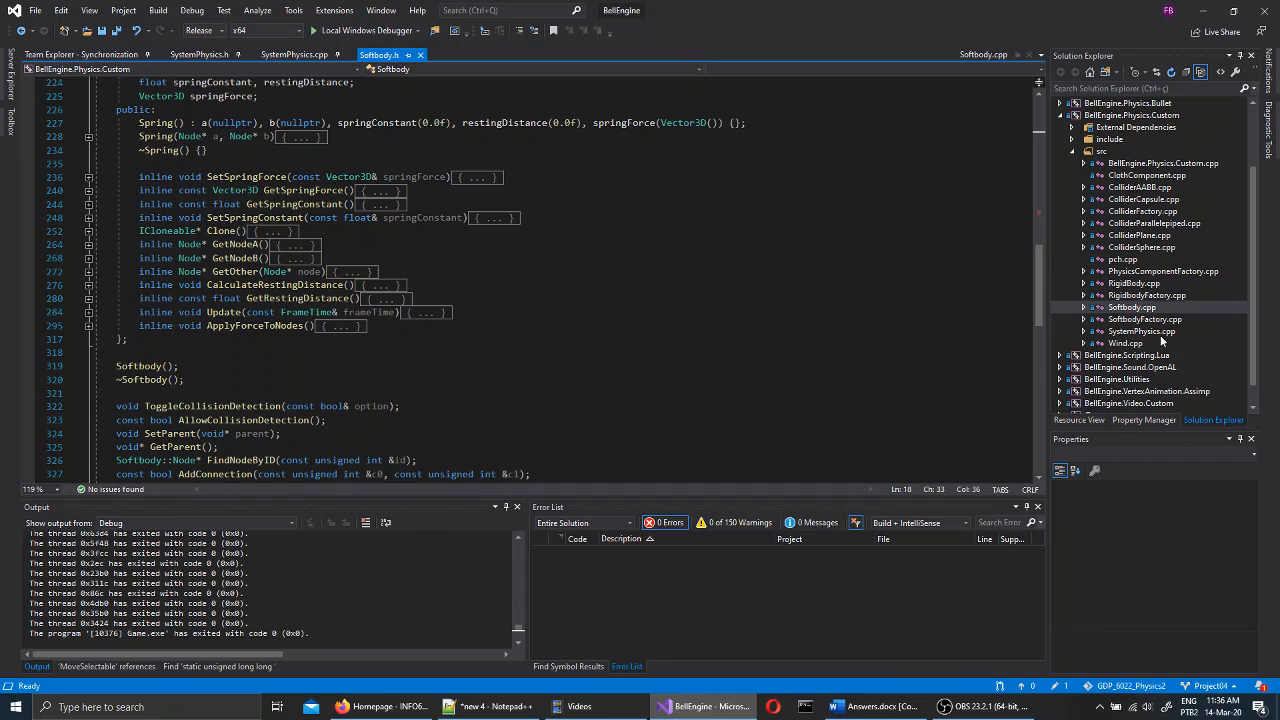
# Read through CreateSoftbody in SoftbodyFactory.cpp, from parameter parsing to spring connections.
pyautogui.click(1145, 319)
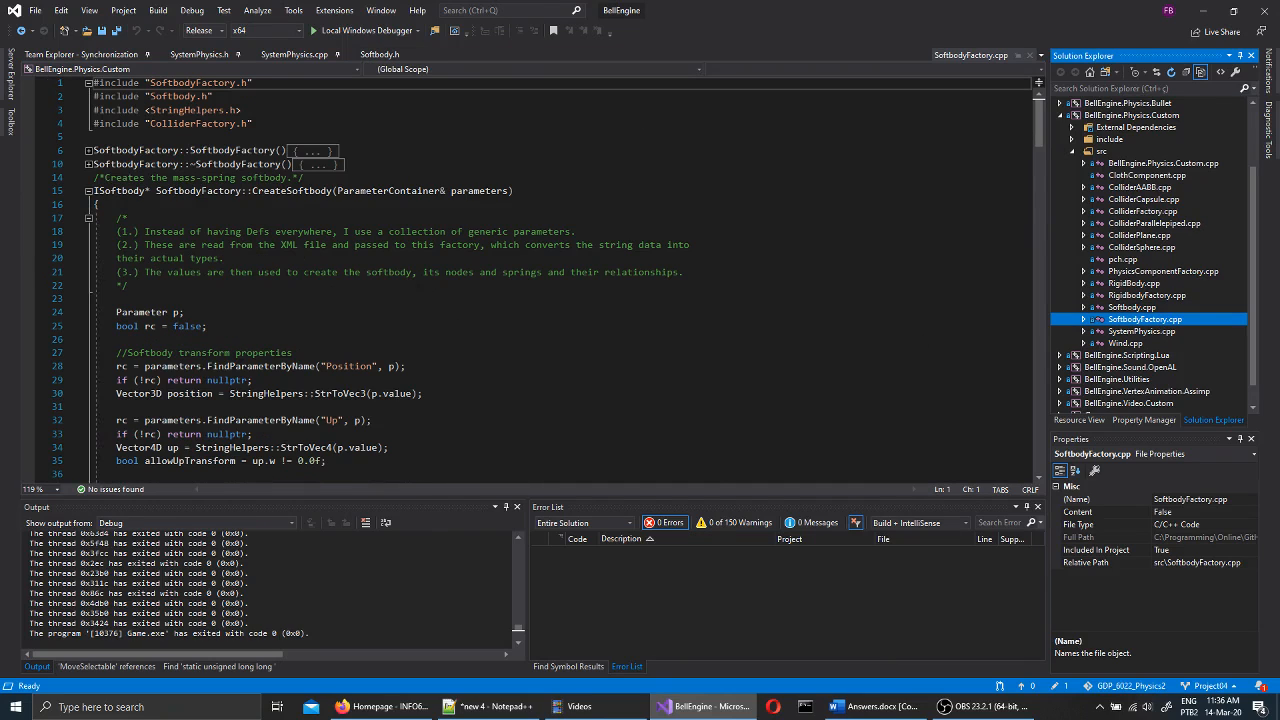
pyautogui.scroll(-3)
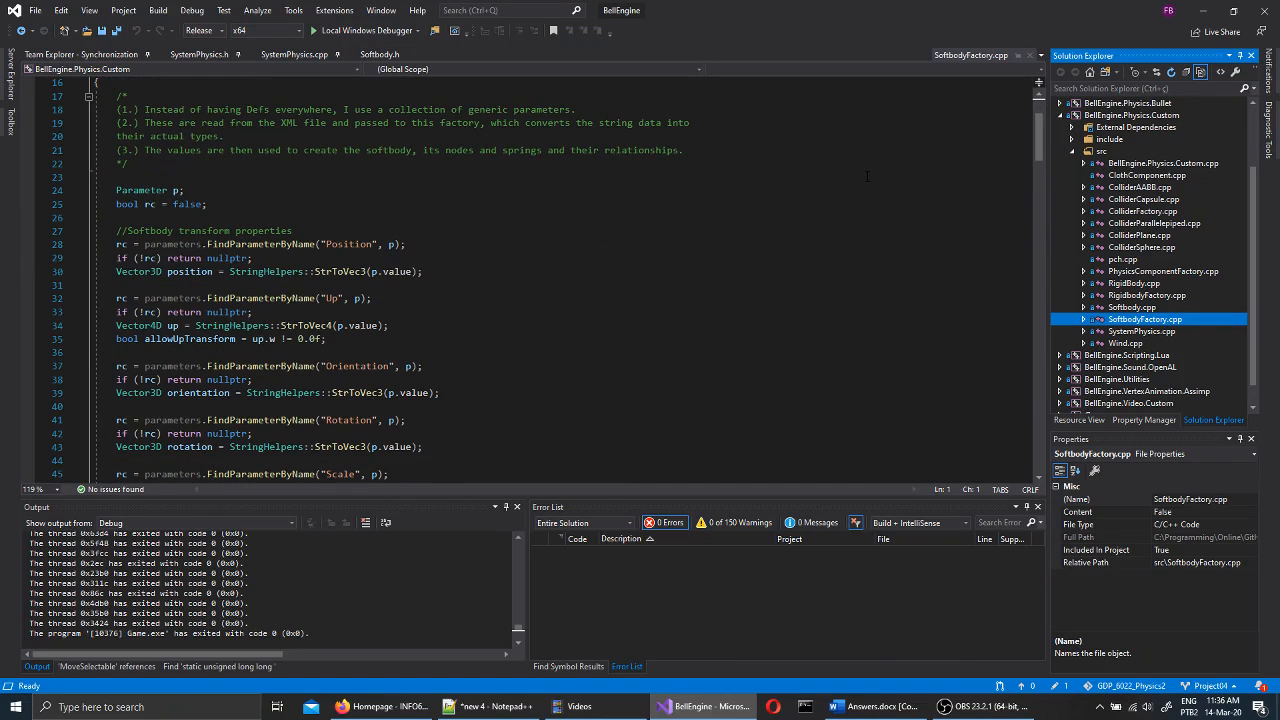
pyautogui.scroll(-3)
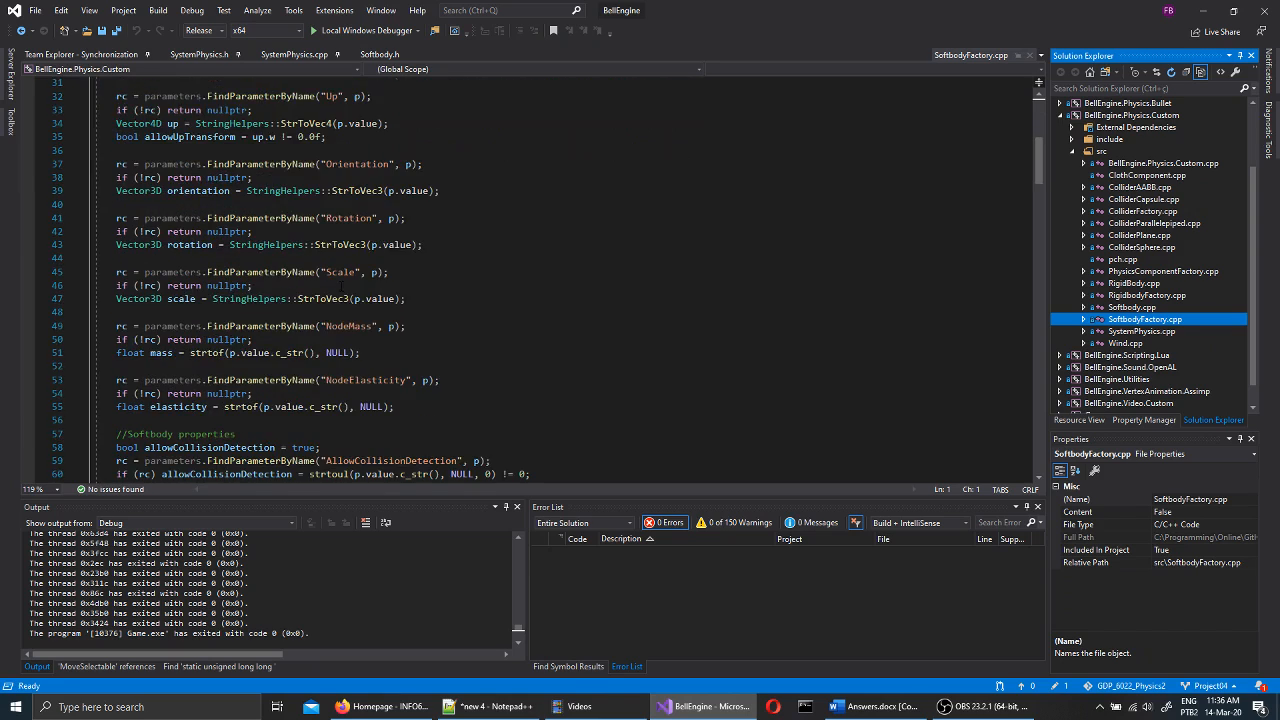
pyautogui.scroll(-3)
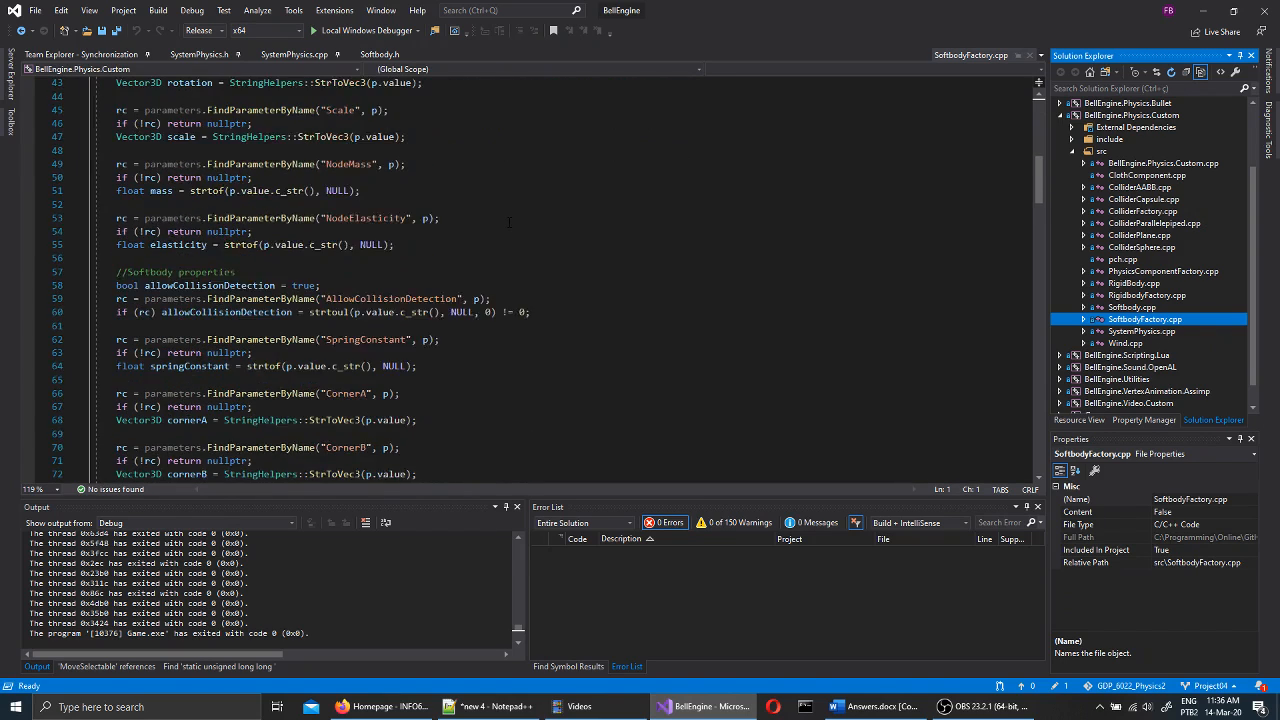
pyautogui.scroll(-3)
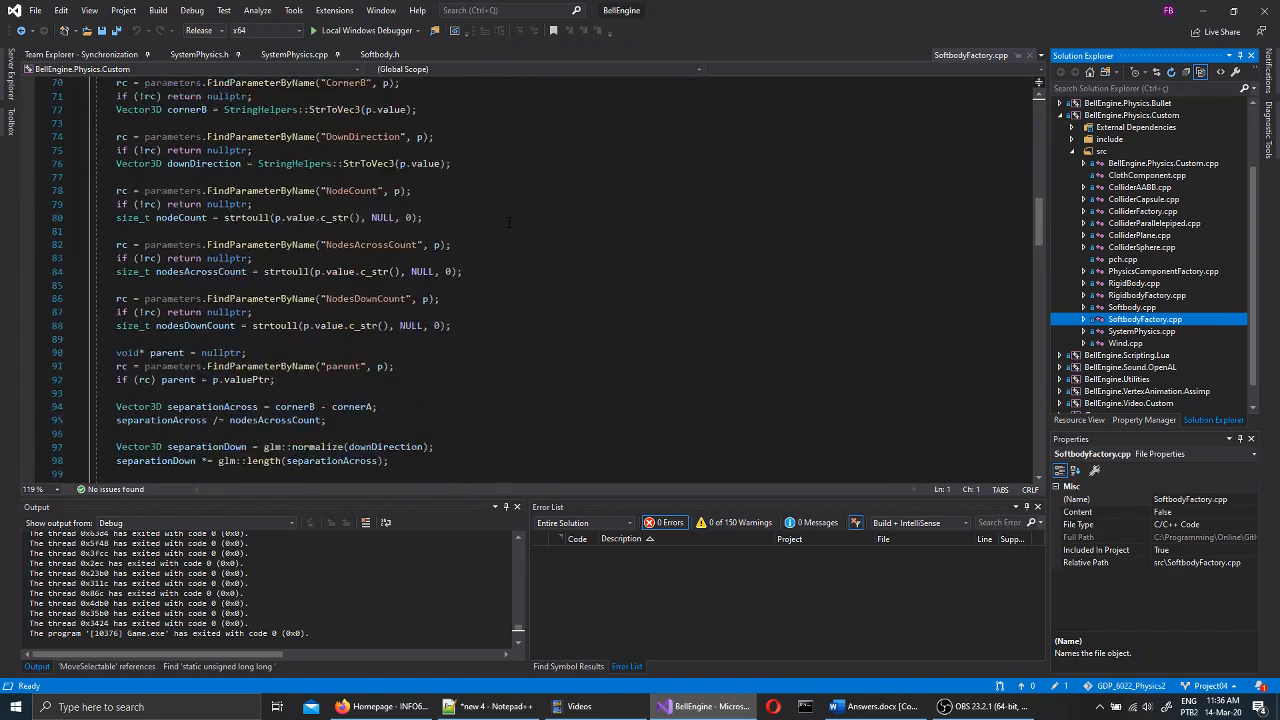
pyautogui.scroll(-3)
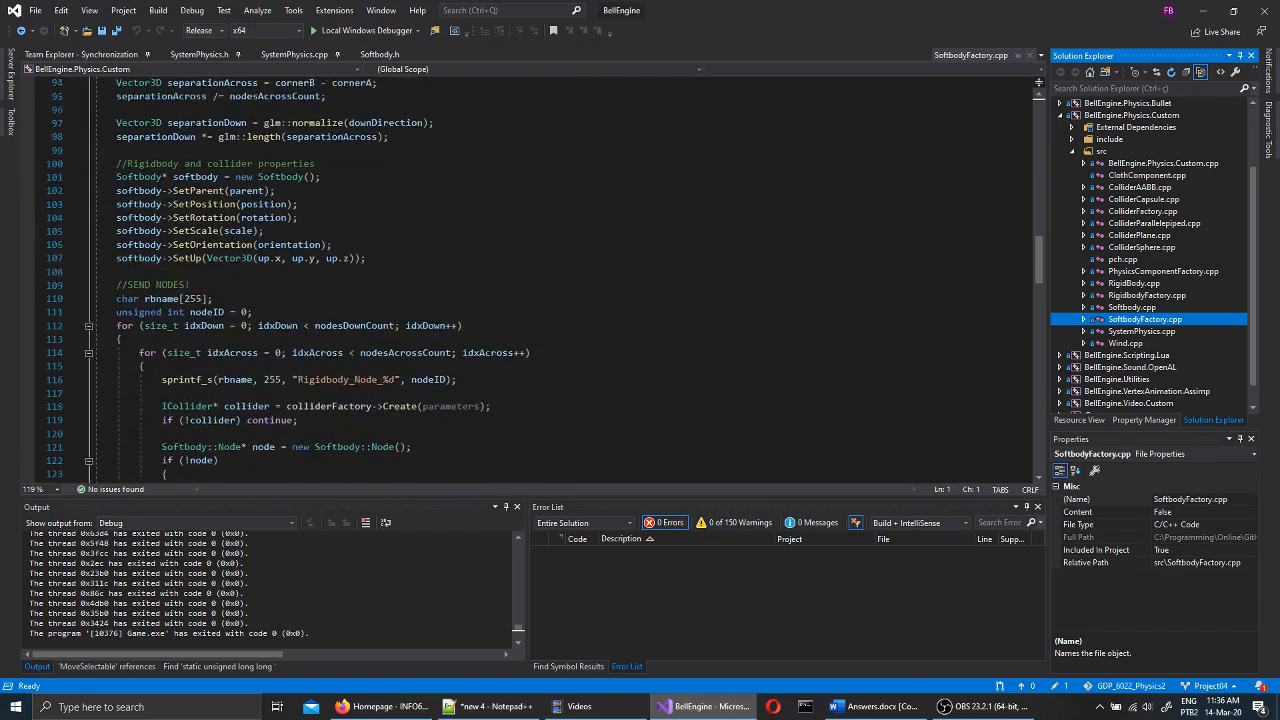
pyautogui.scroll(-3)
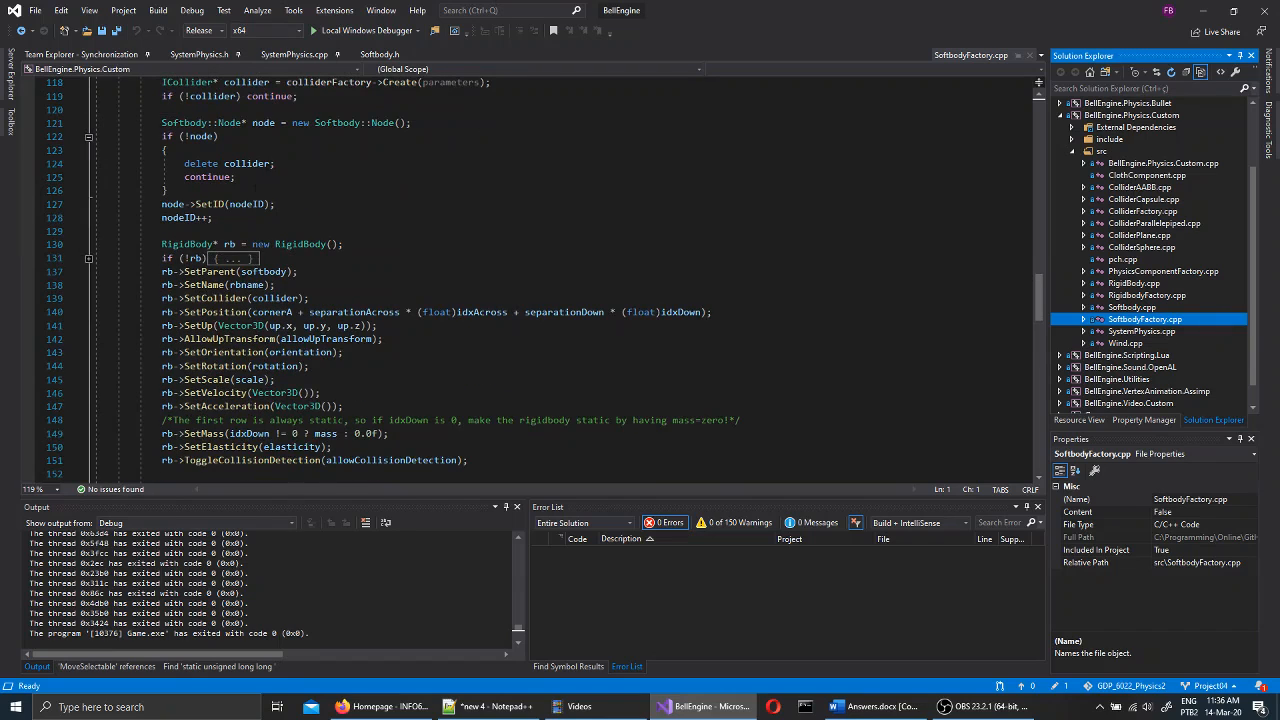
pyautogui.scroll(-3)
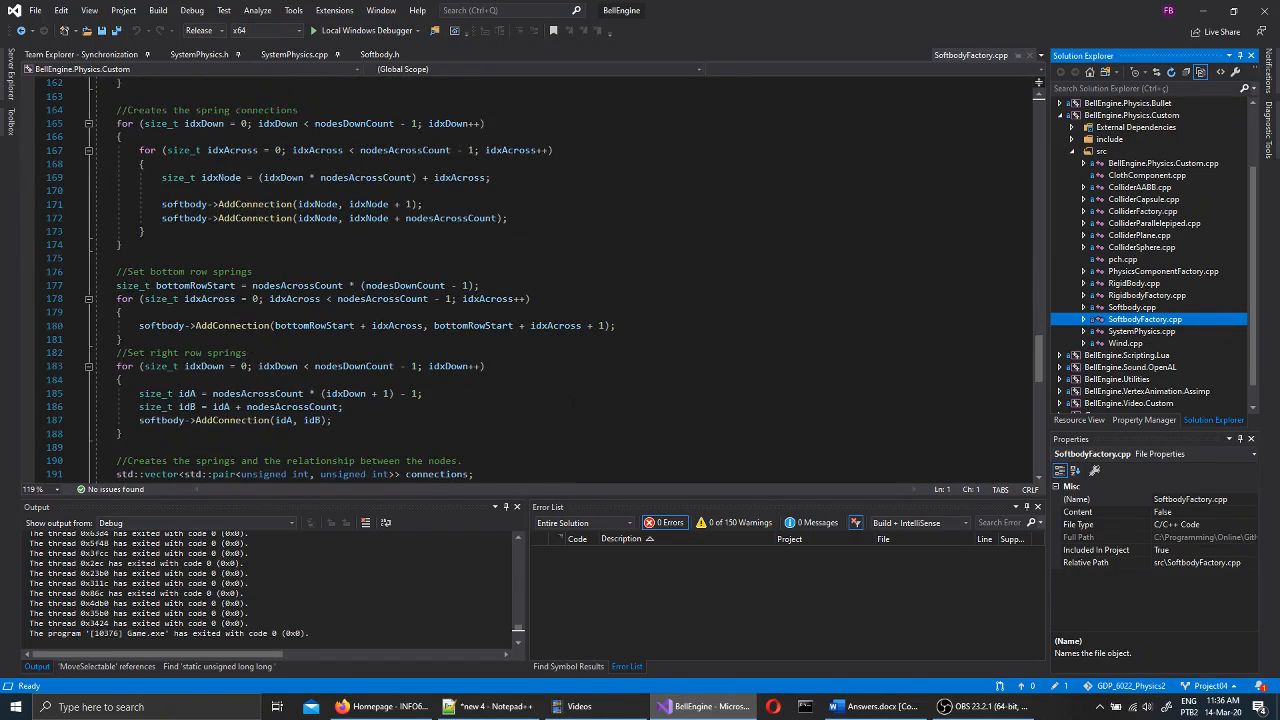
pyautogui.scroll(-3)
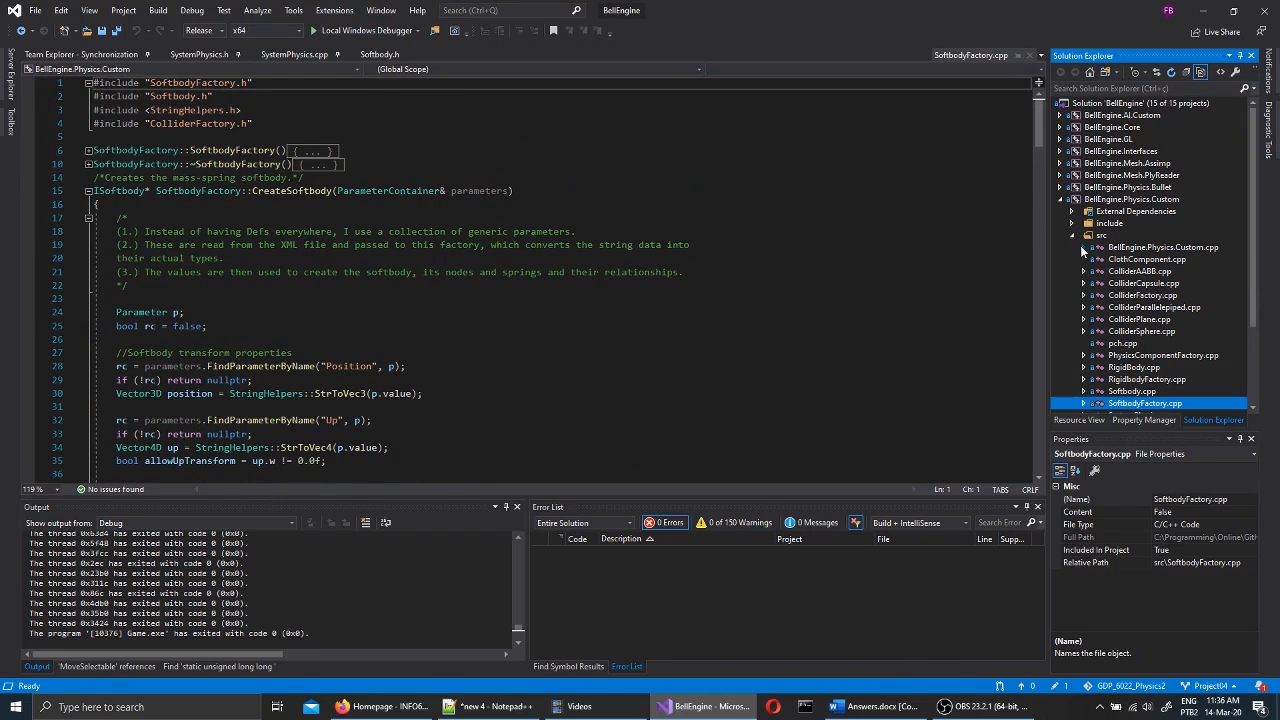
# Open ClothComponent's source, then expand BellEngine.Core > src and open Cloth.cpp.
pyautogui.doubleClick(1145, 259)
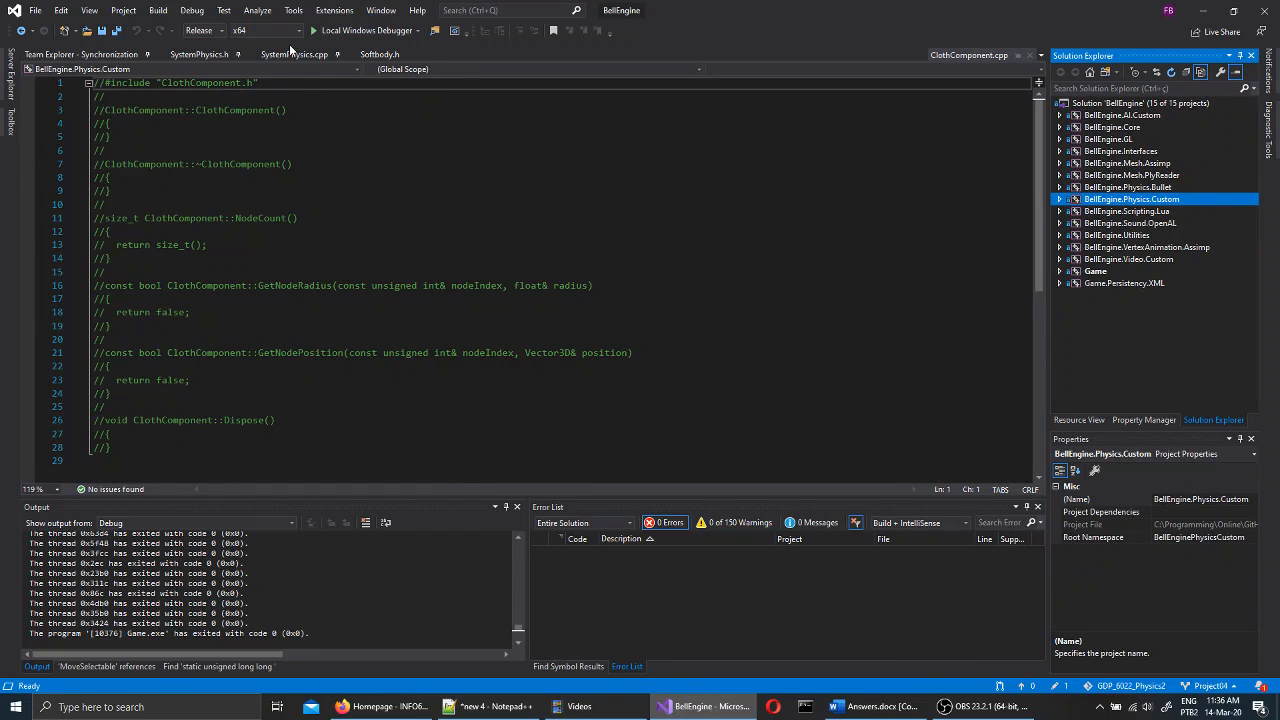
pyautogui.click(298, 54)
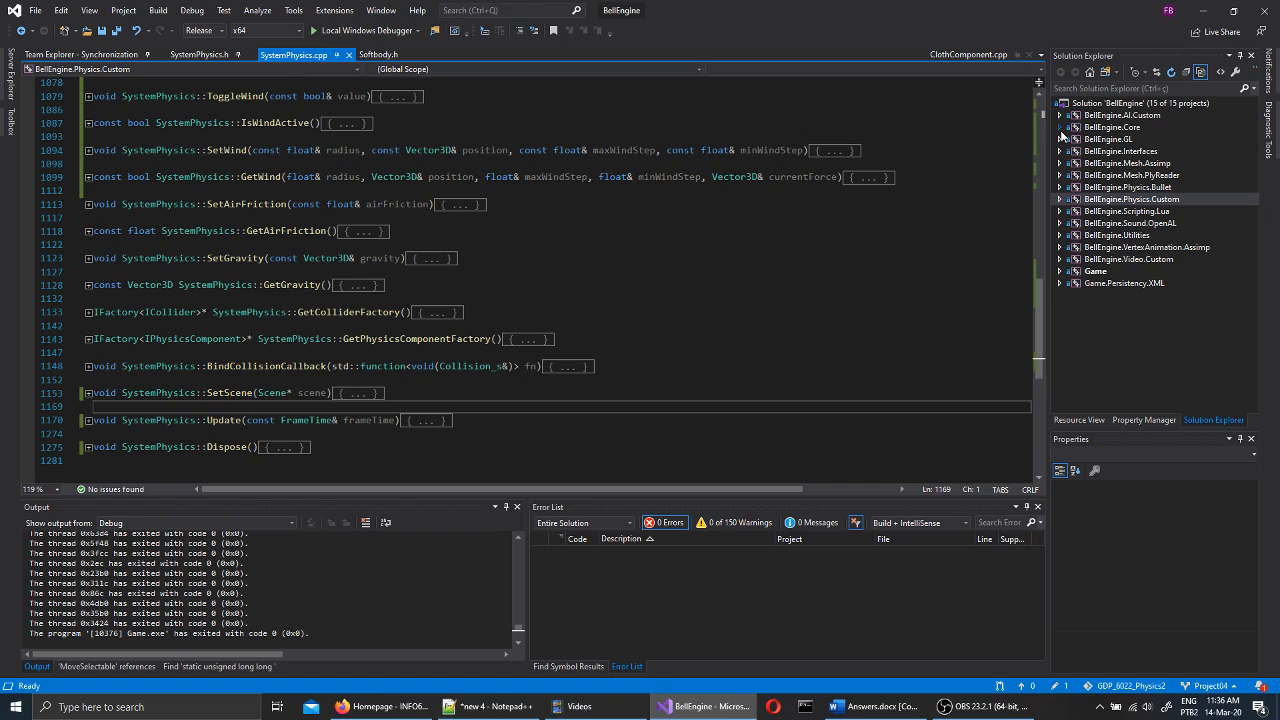
pyautogui.click(1063, 127)
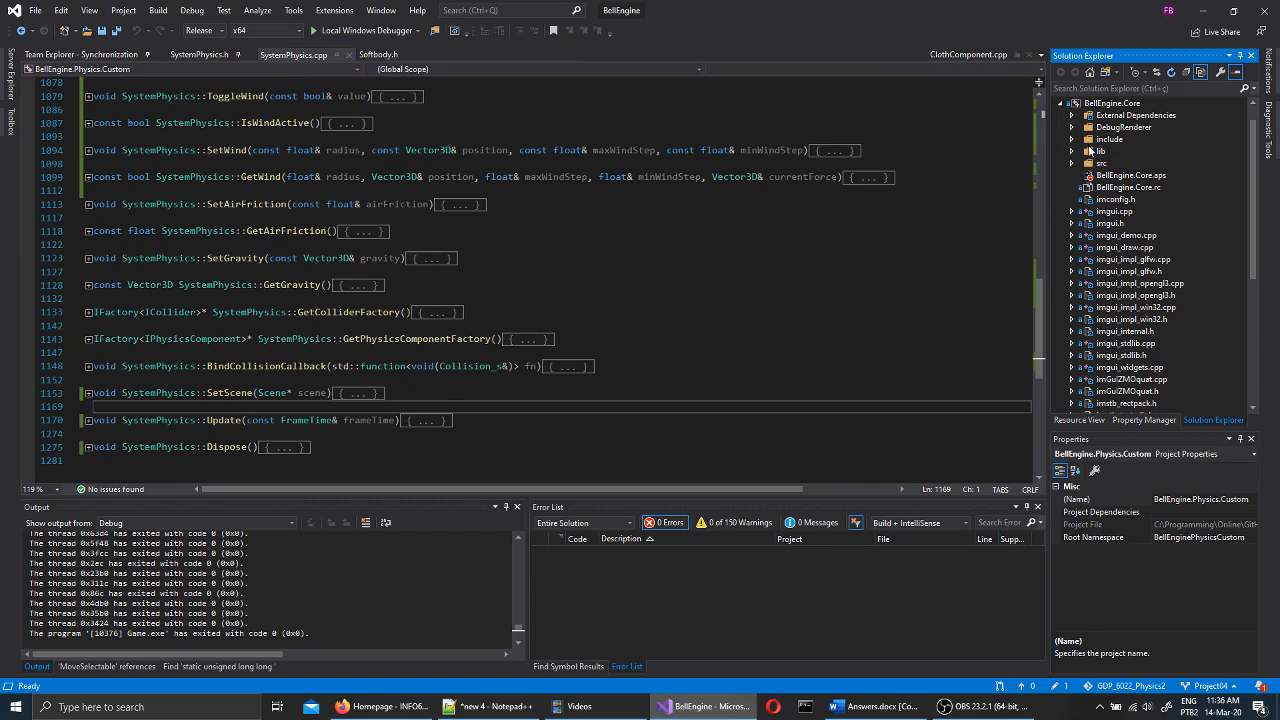
pyautogui.click(1075, 162)
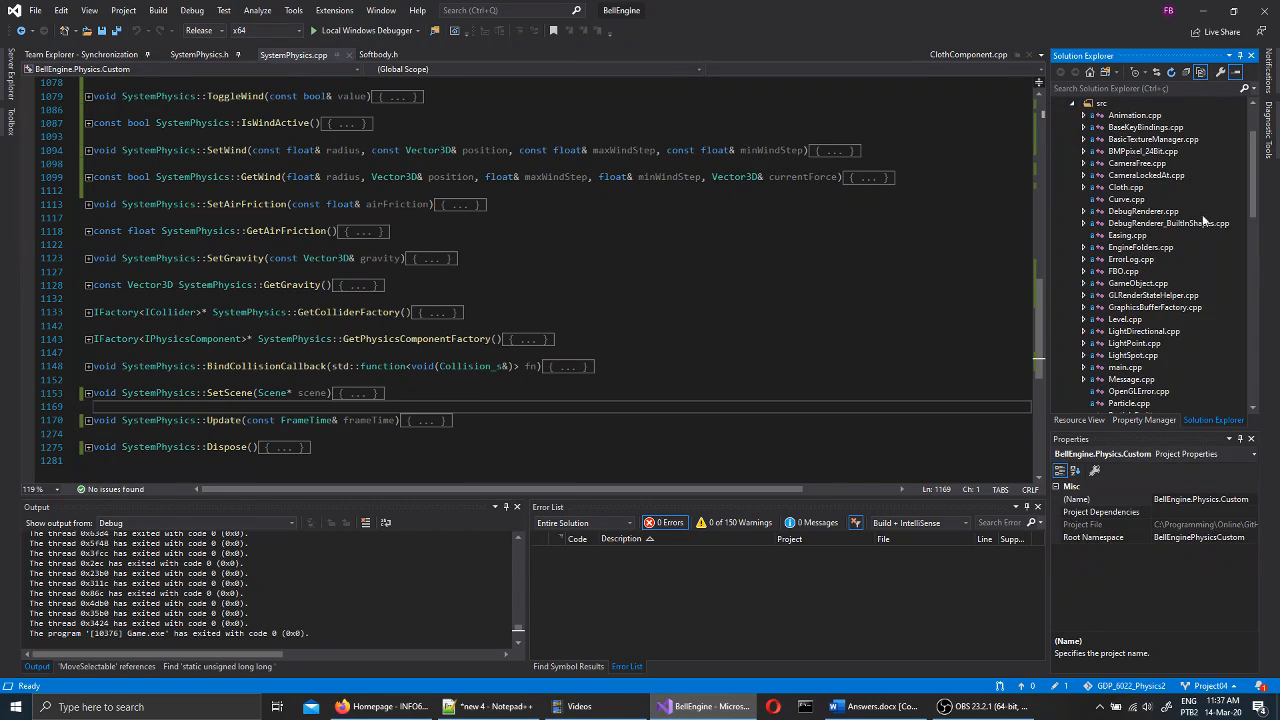
pyautogui.doubleClick(1125, 187)
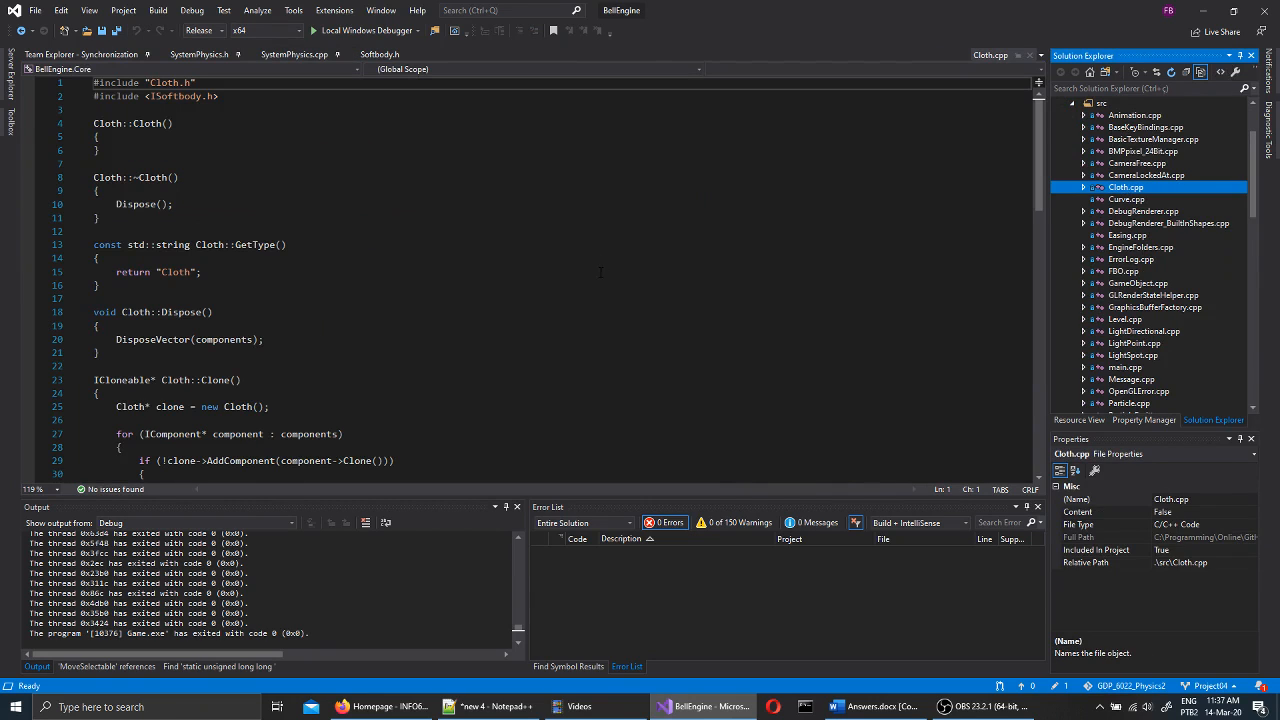
# Scroll Cloth.cpp, preview the empty Curve.cpp, and return to SystemPhysics.h's TestCollision declarations.
pyautogui.scroll(-3)
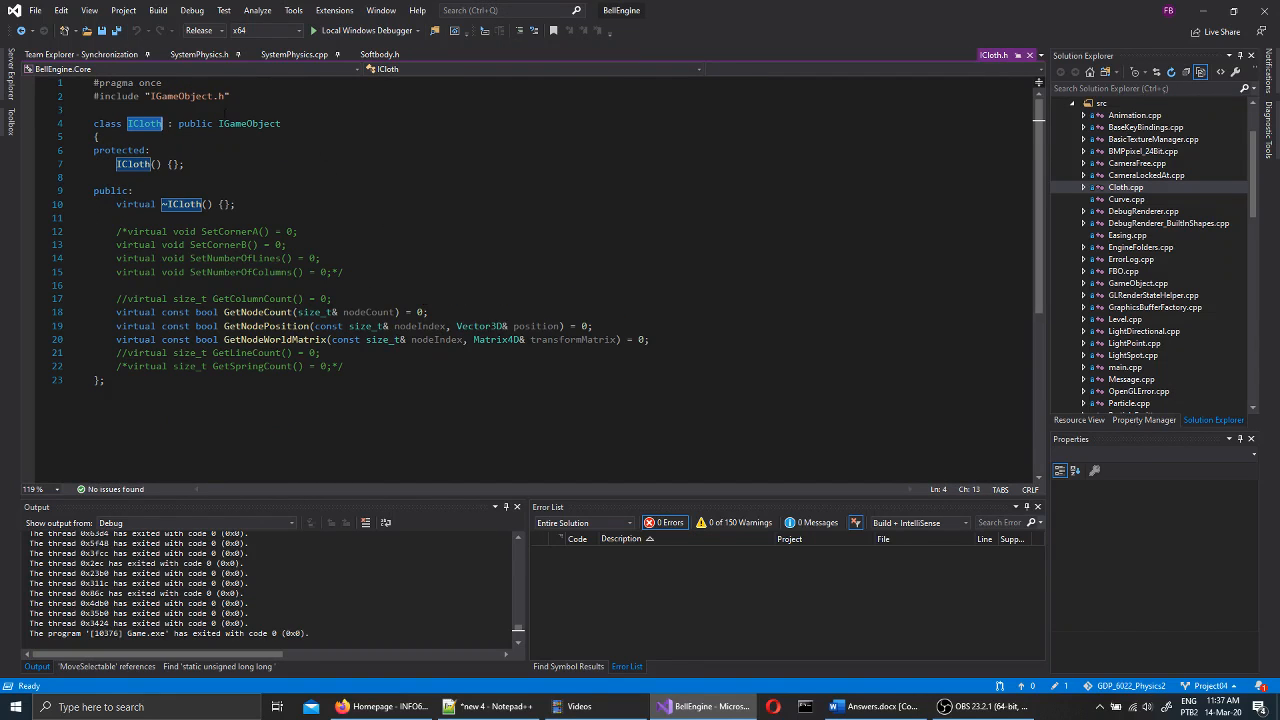
pyautogui.click(1126, 199)
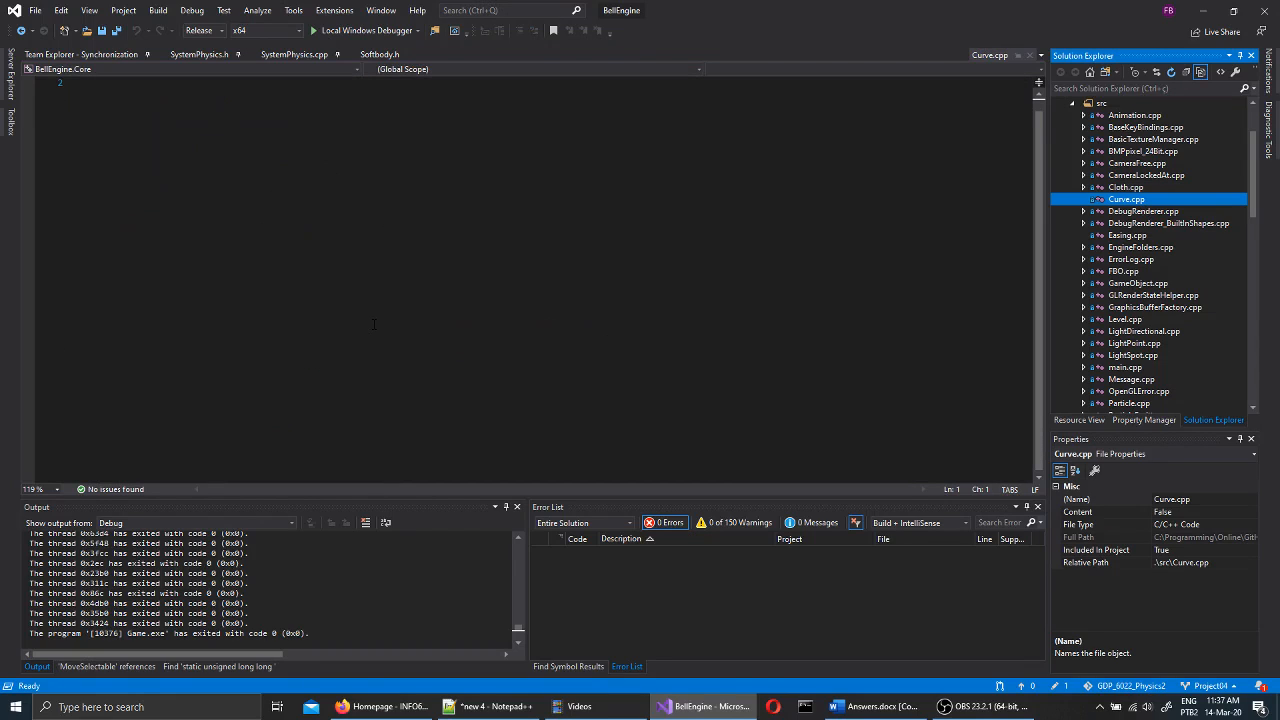
pyautogui.moveTo(220, 77)
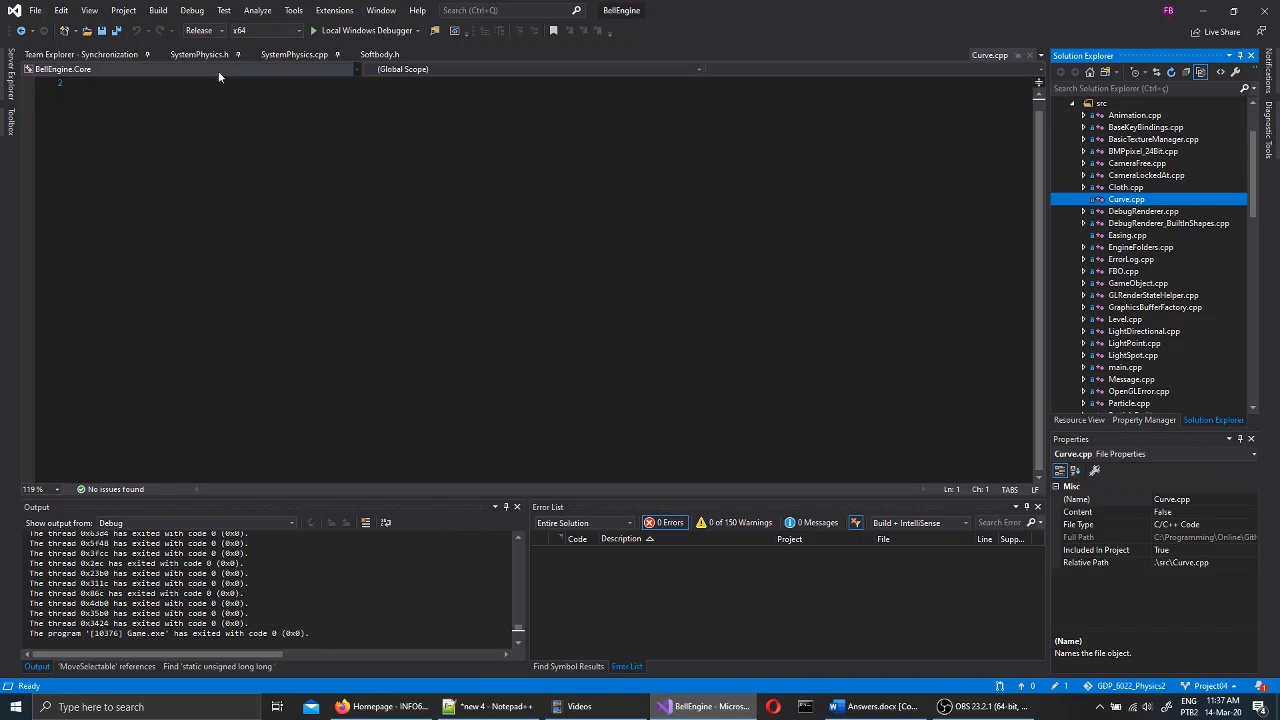
pyautogui.click(198, 54)
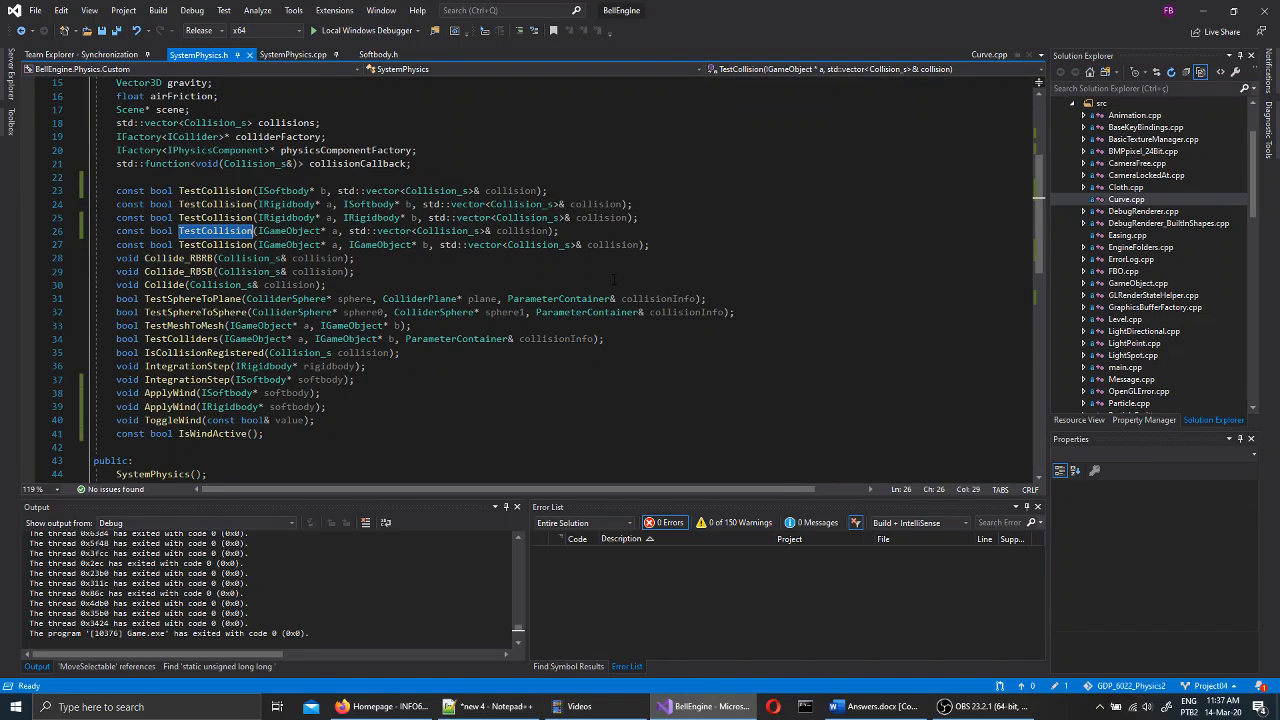